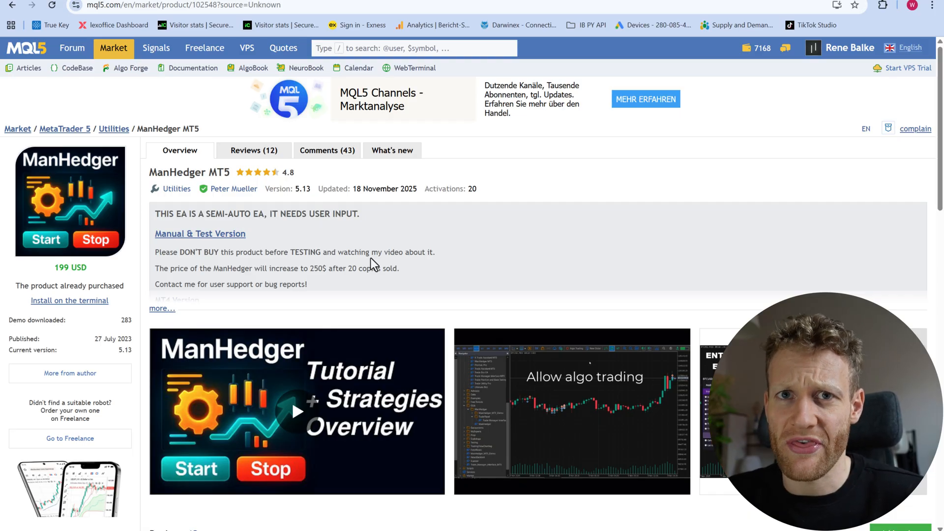
{"action": "mouse_move", "coordinate": [323, 243]}
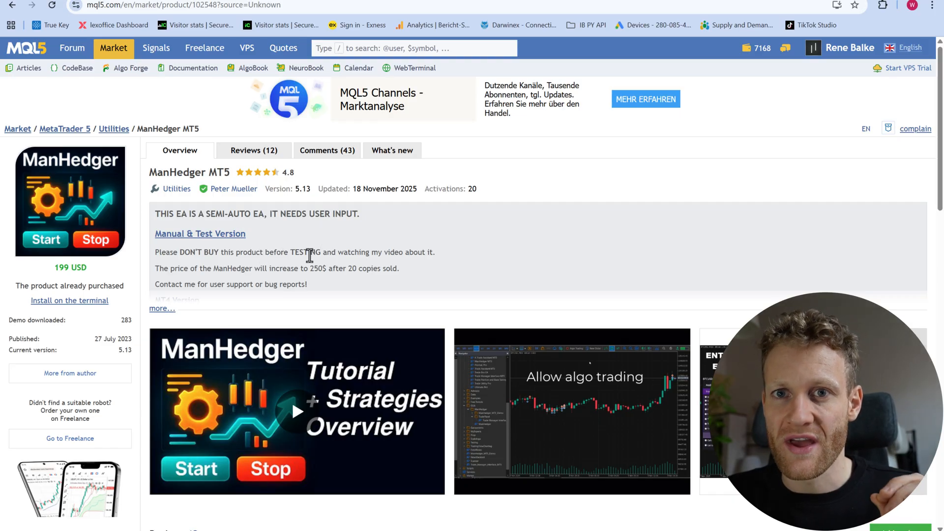
{"action": "mouse_move", "coordinate": [268, 251]}
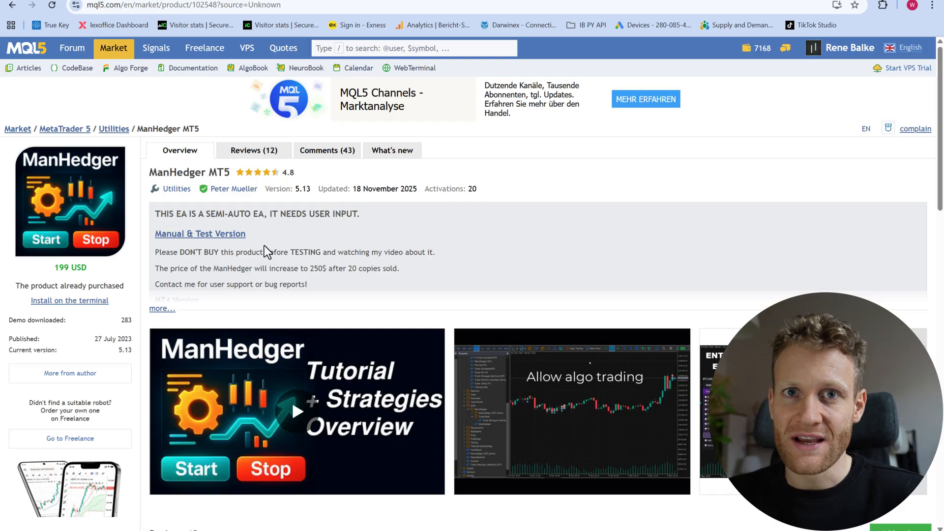
{"action": "mouse_move", "coordinate": [397, 212]}
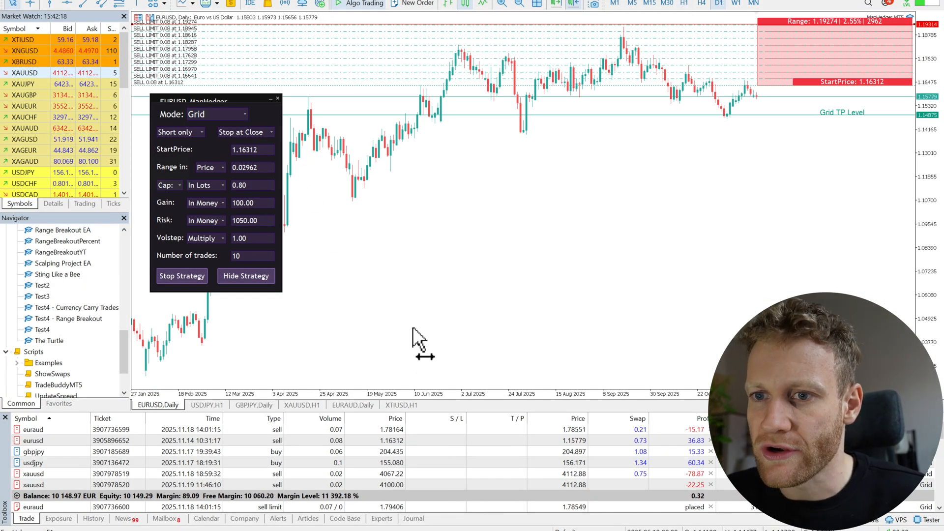
{"action": "mouse_move", "coordinate": [520, 211]}
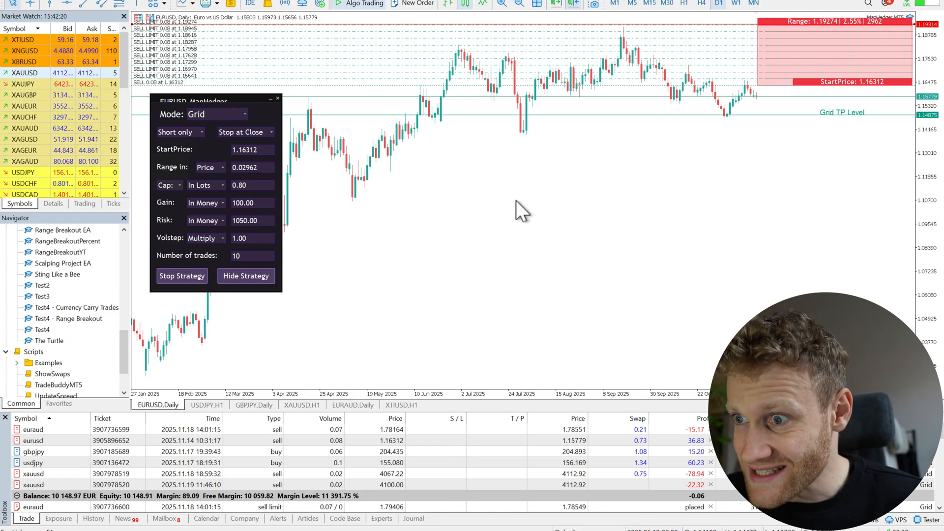
{"action": "mouse_move", "coordinate": [554, 244]}
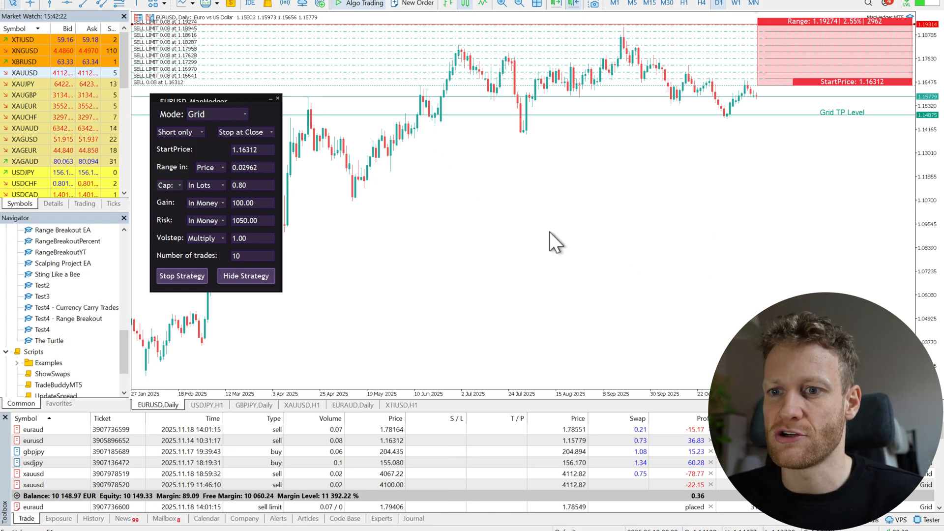
{"action": "mouse_move", "coordinate": [473, 287]}
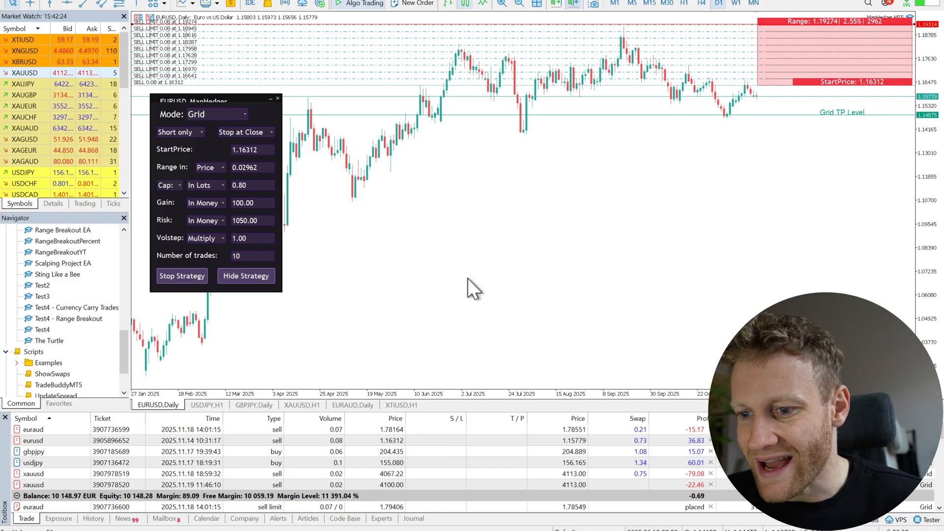
- Switch to the XTIUSD H1 chart listing long and short swap values per symbol
{"action": "left_click", "coordinate": [400, 404]}
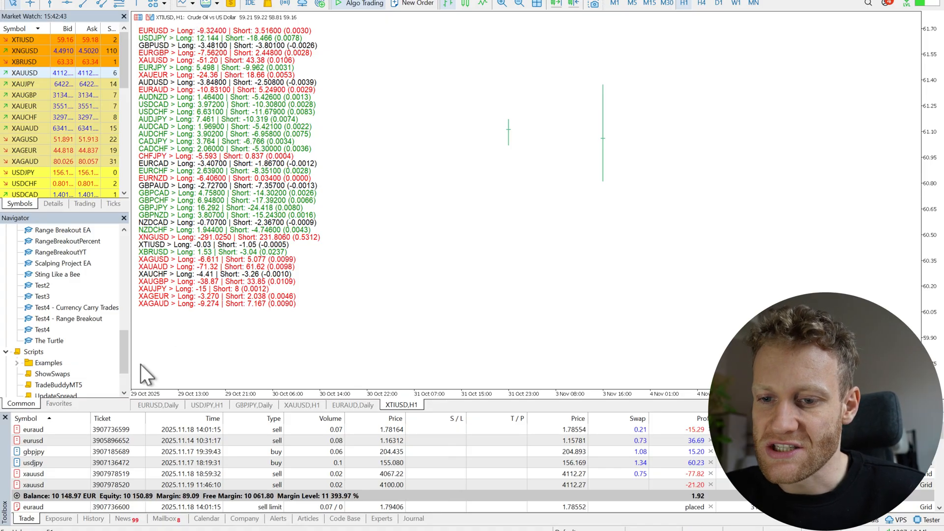
- Return to the EURUSD Daily chart running the ManHedger short-only grid
{"action": "left_click", "coordinate": [157, 404]}
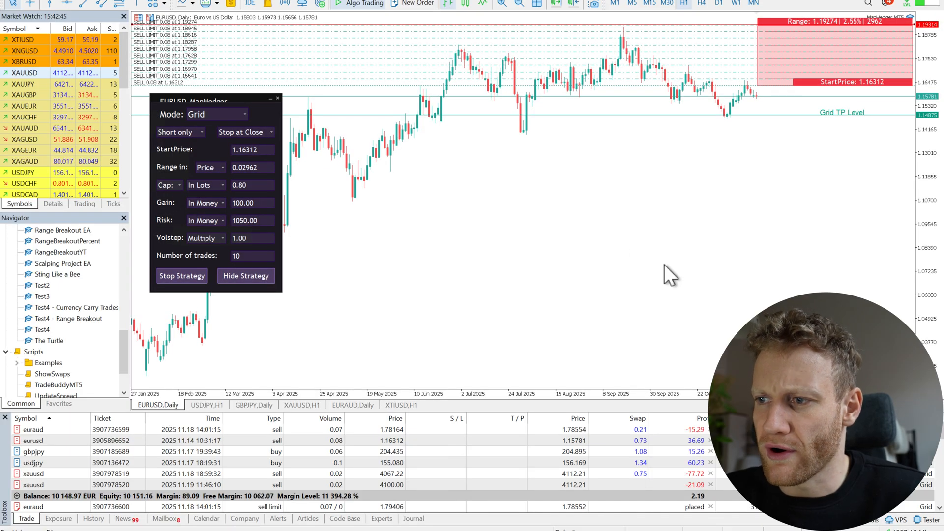
{"action": "mouse_move", "coordinate": [702, 187]}
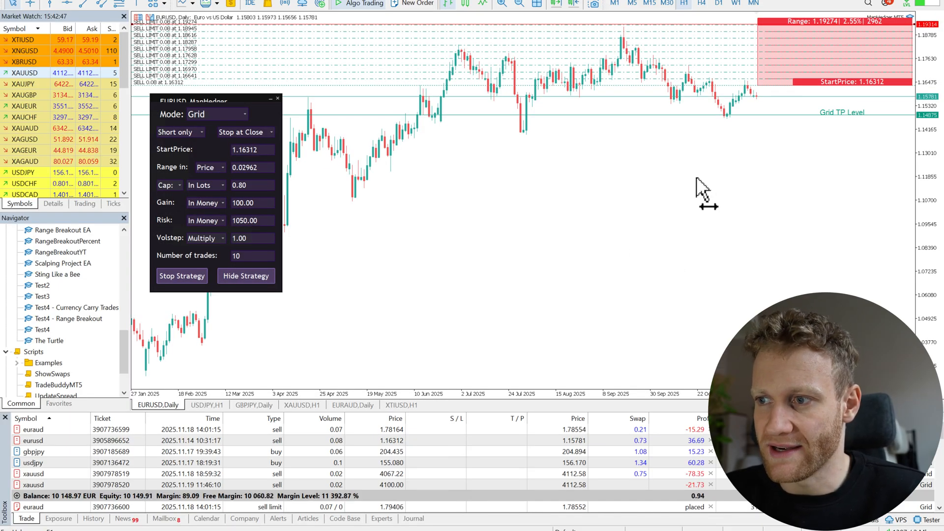
{"action": "mouse_move", "coordinate": [448, 180]}
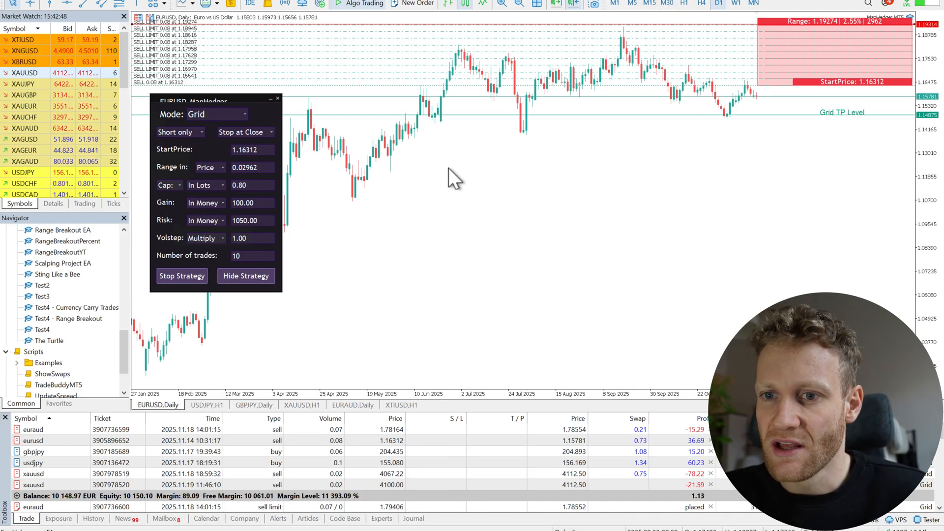
{"action": "mouse_move", "coordinate": [800, 142]}
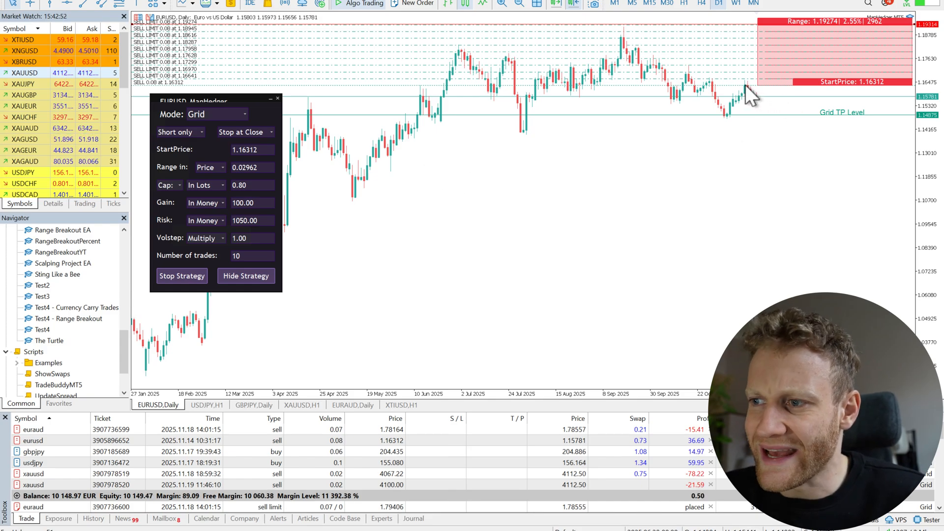
{"action": "mouse_move", "coordinate": [728, 144]}
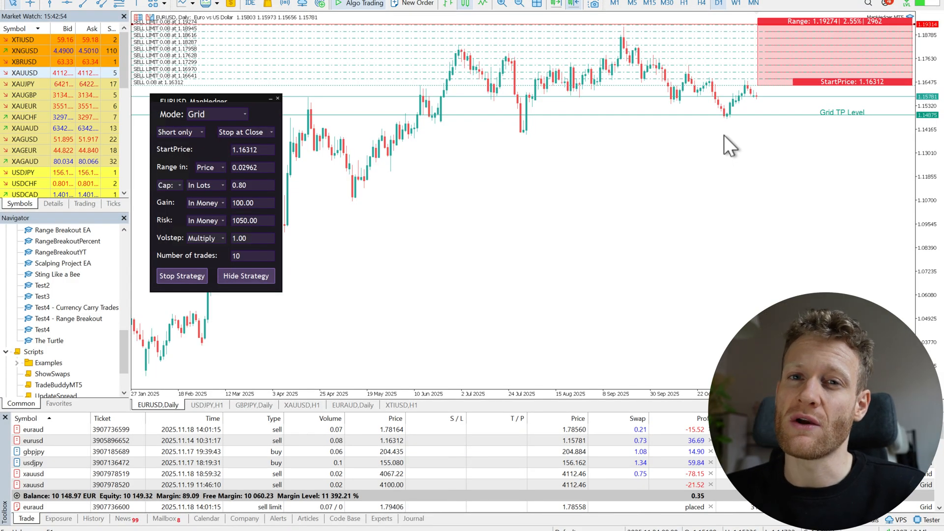
{"action": "mouse_move", "coordinate": [767, 112]}
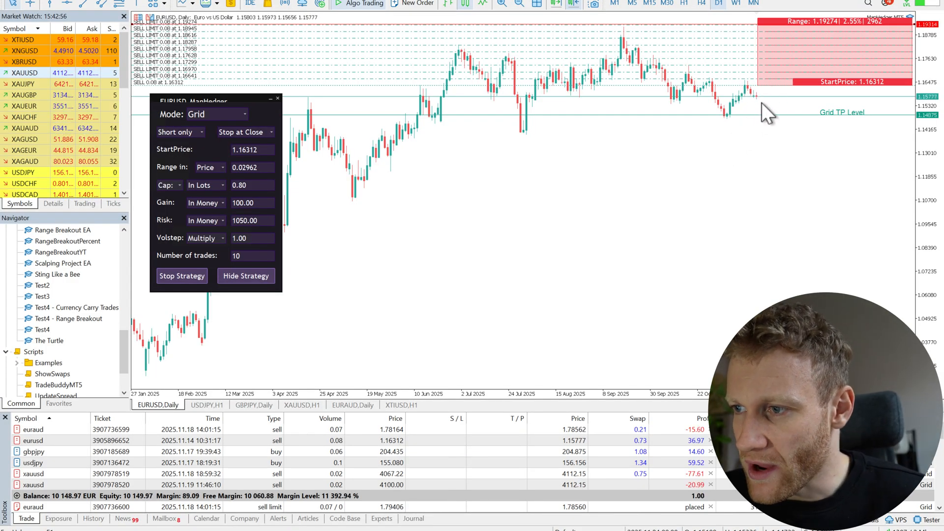
{"action": "mouse_move", "coordinate": [776, 124]}
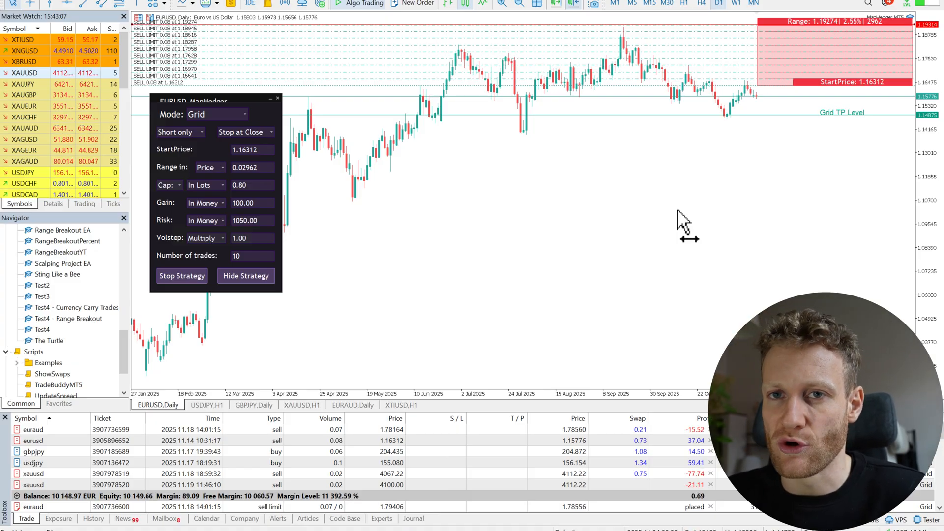
{"action": "mouse_move", "coordinate": [654, 185]}
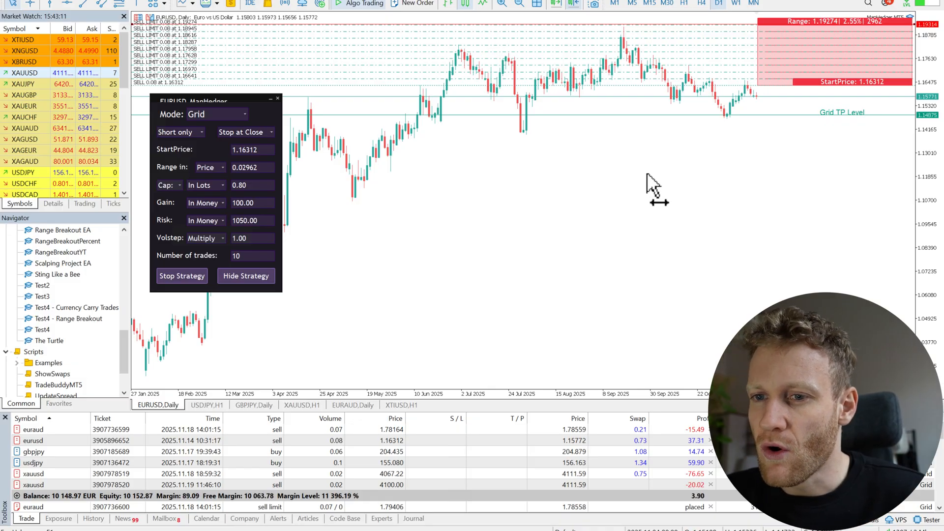
{"action": "mouse_move", "coordinate": [680, 169]}
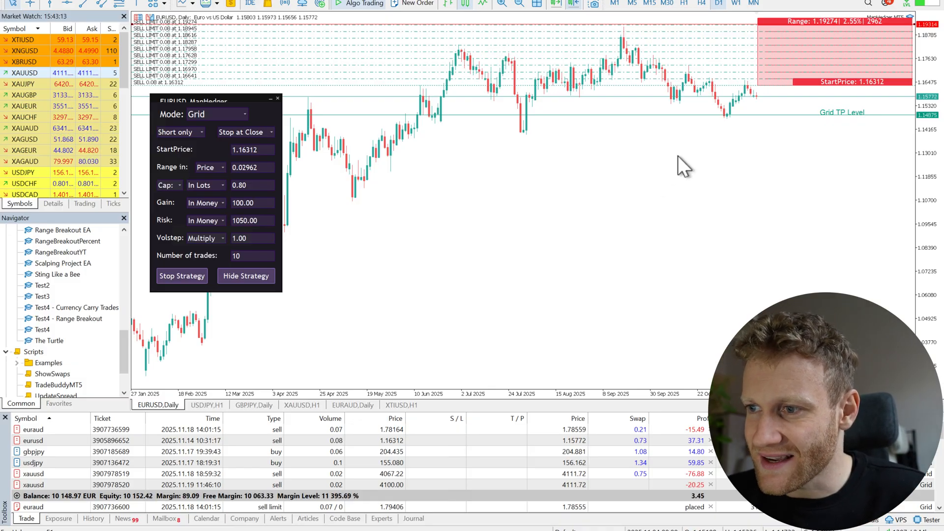
{"action": "mouse_move", "coordinate": [679, 158]}
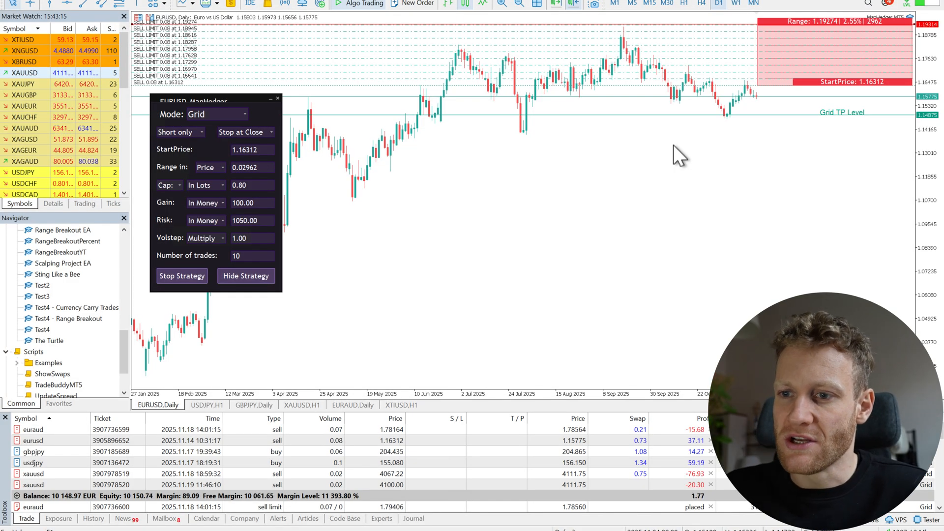
{"action": "mouse_move", "coordinate": [568, 194]}
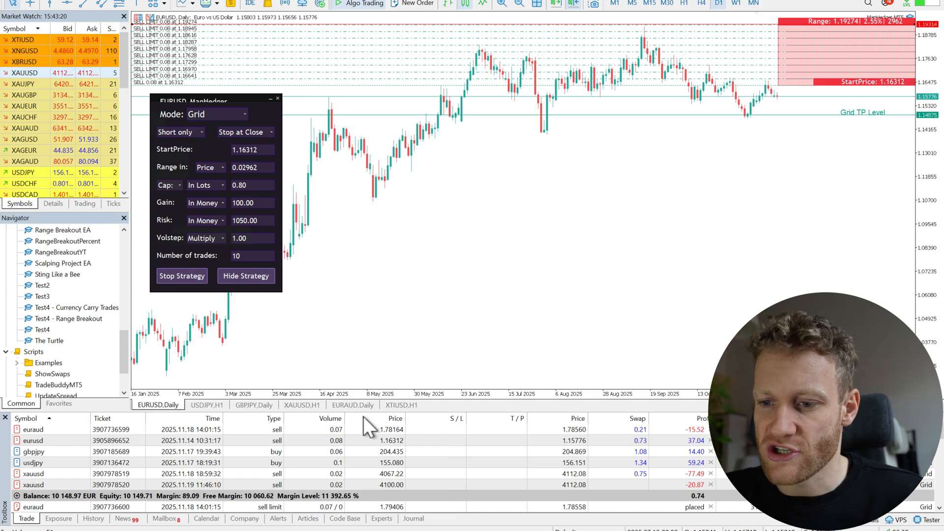
- Briefly check the XTIUSD swap list, then return to the EURUSD Daily grid chart
{"action": "left_click", "coordinate": [401, 405]}
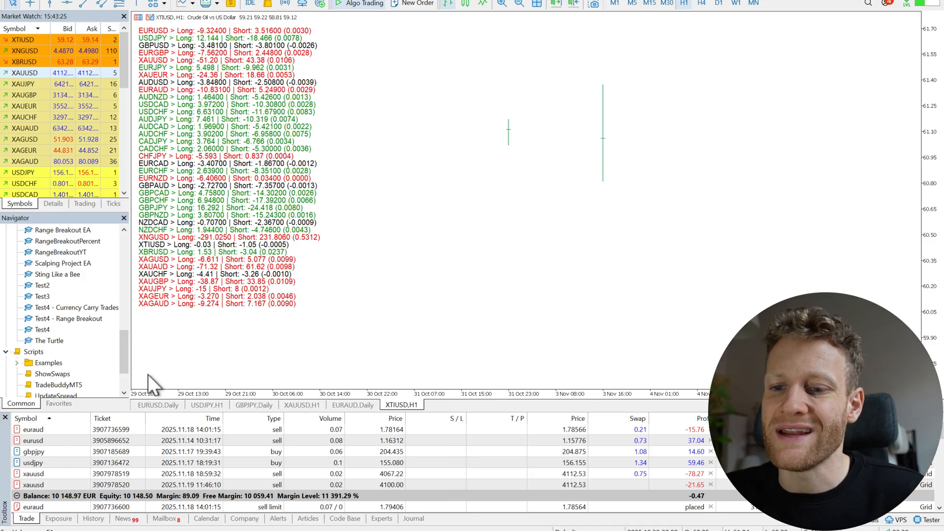
{"action": "left_click", "coordinate": [157, 404]}
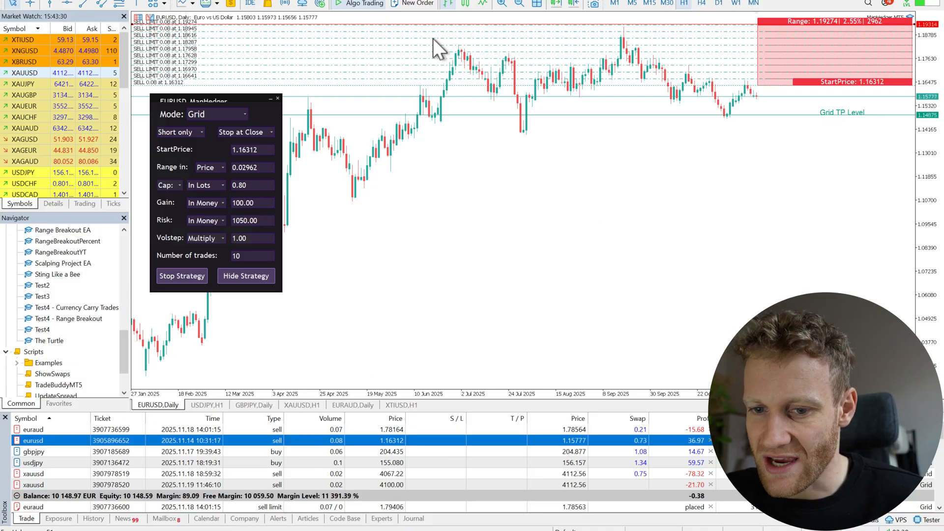
{"action": "mouse_move", "coordinate": [660, 361]}
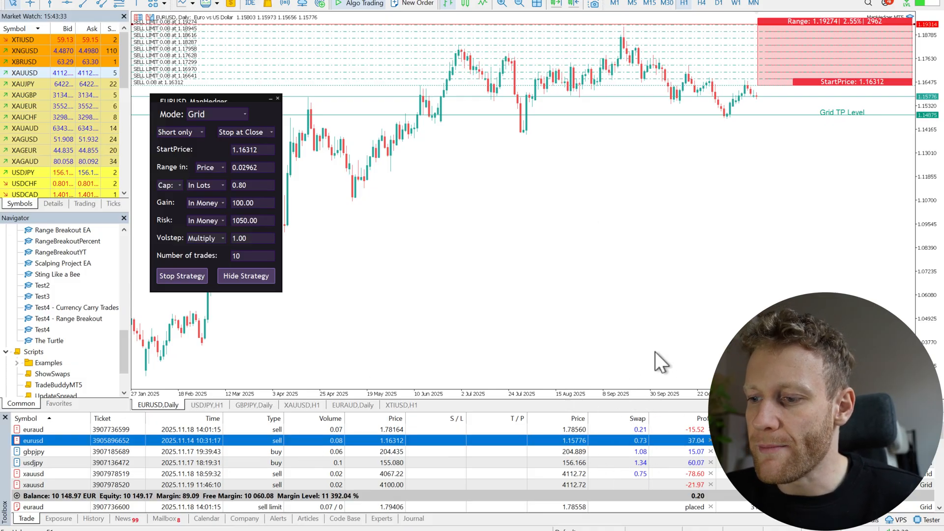
{"action": "mouse_move", "coordinate": [662, 359]}
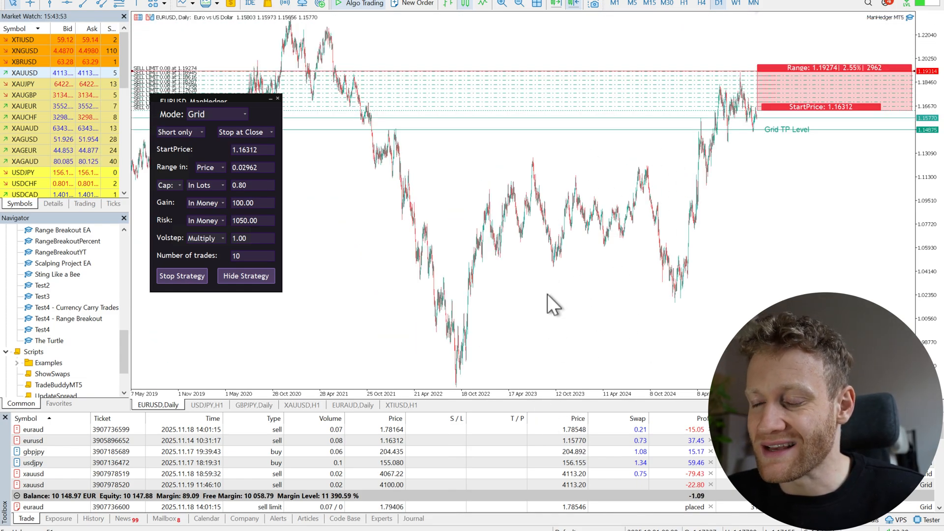
{"action": "mouse_move", "coordinate": [499, 370]}
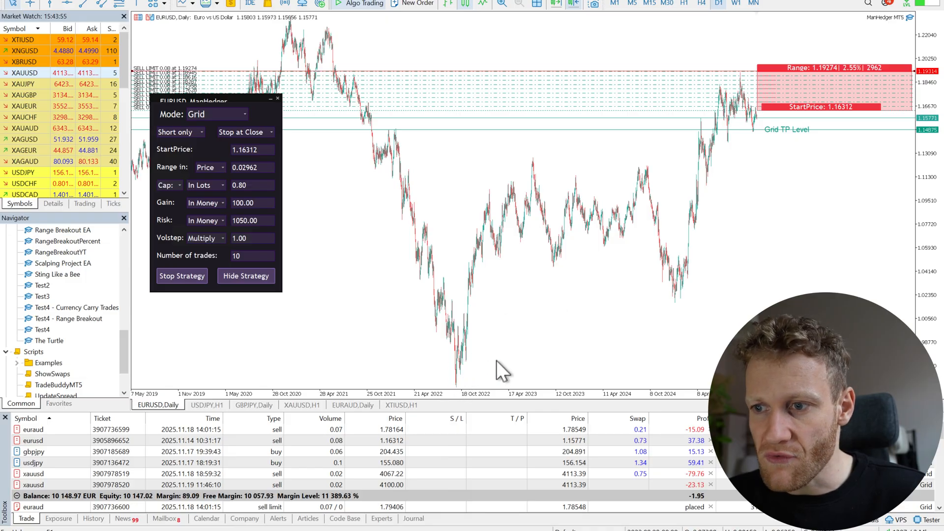
{"action": "mouse_move", "coordinate": [602, 217]}
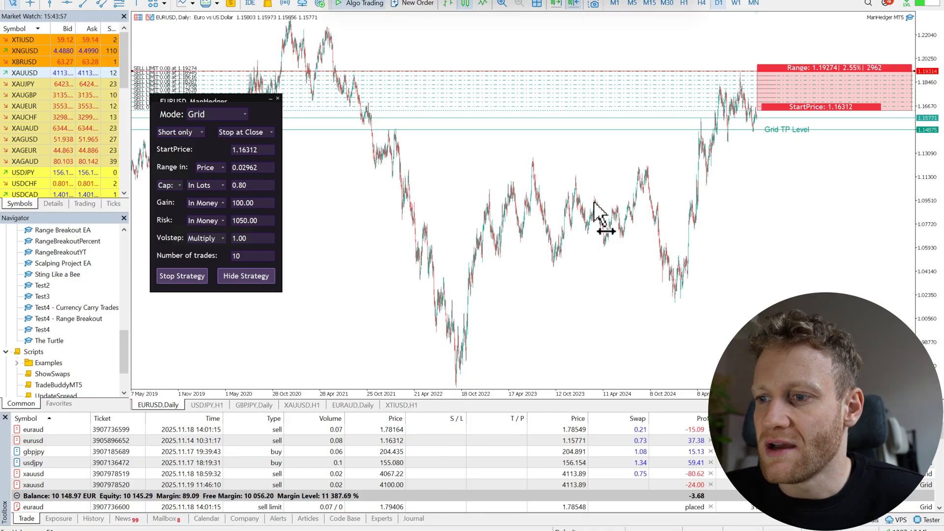
{"action": "mouse_move", "coordinate": [659, 132]}
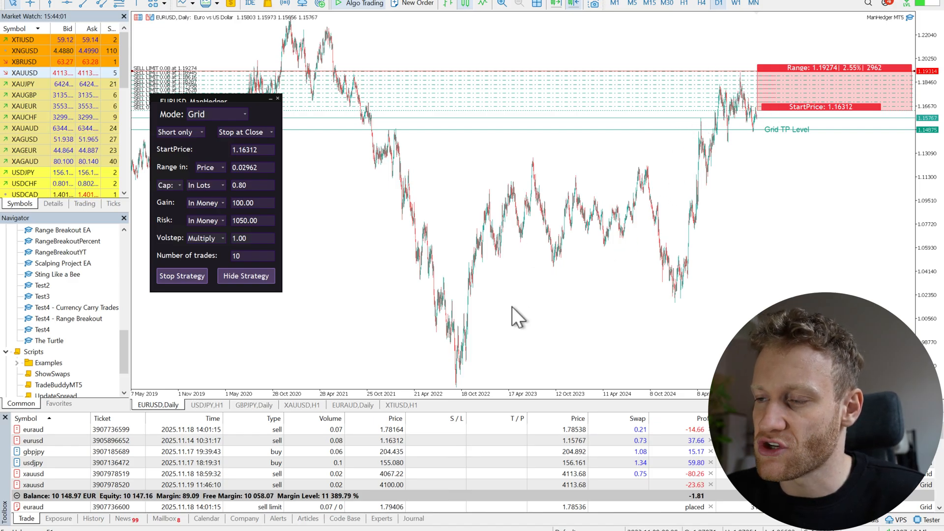
{"action": "mouse_move", "coordinate": [713, 81]}
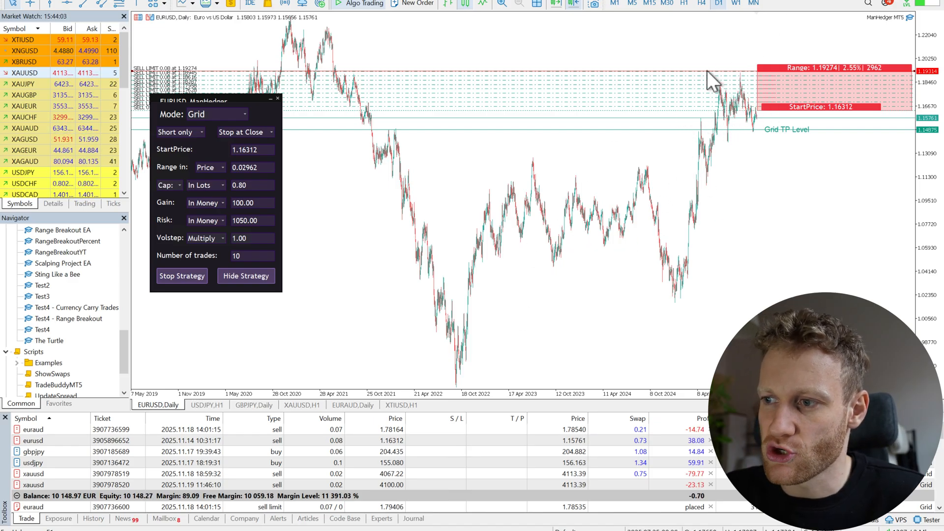
{"action": "mouse_move", "coordinate": [692, 93]}
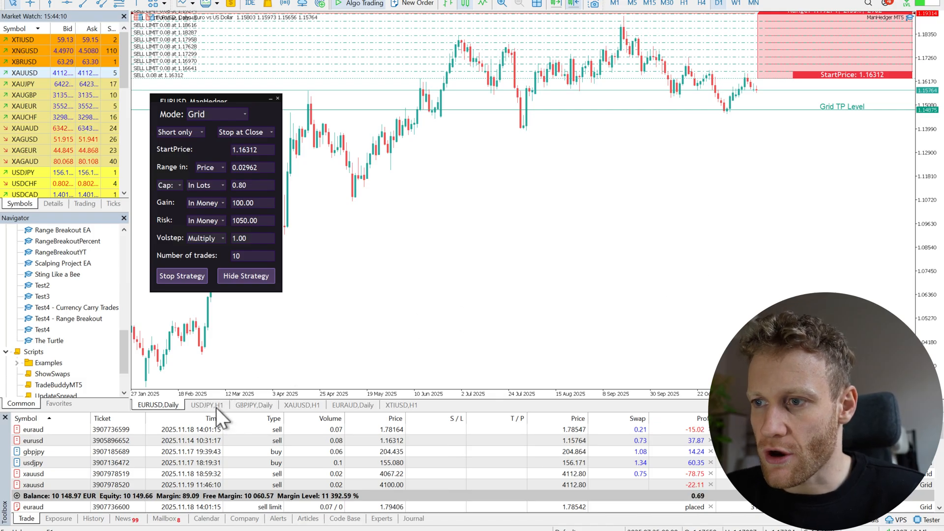
- Switch to the USDJPY H1 chart with its long-only buy limit grid and Grid SL level
{"action": "left_click", "coordinate": [205, 404]}
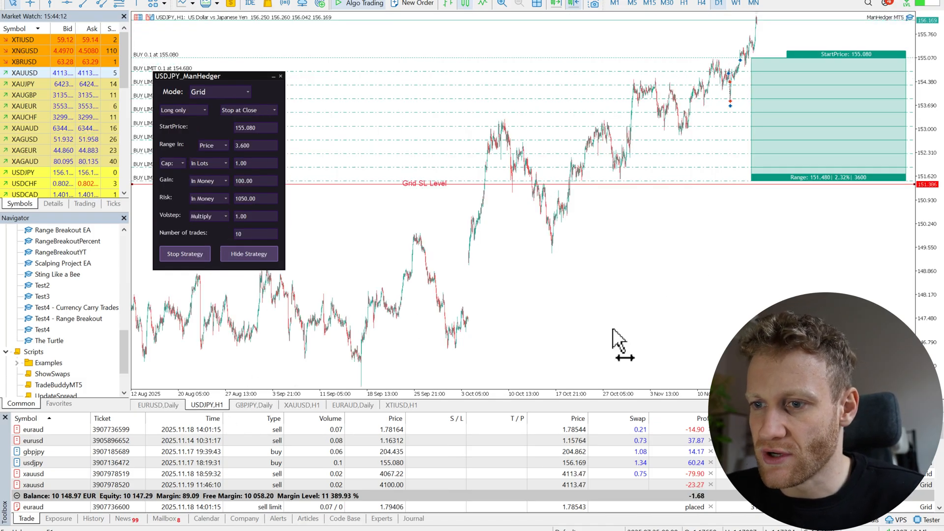
{"action": "mouse_move", "coordinate": [460, 313]}
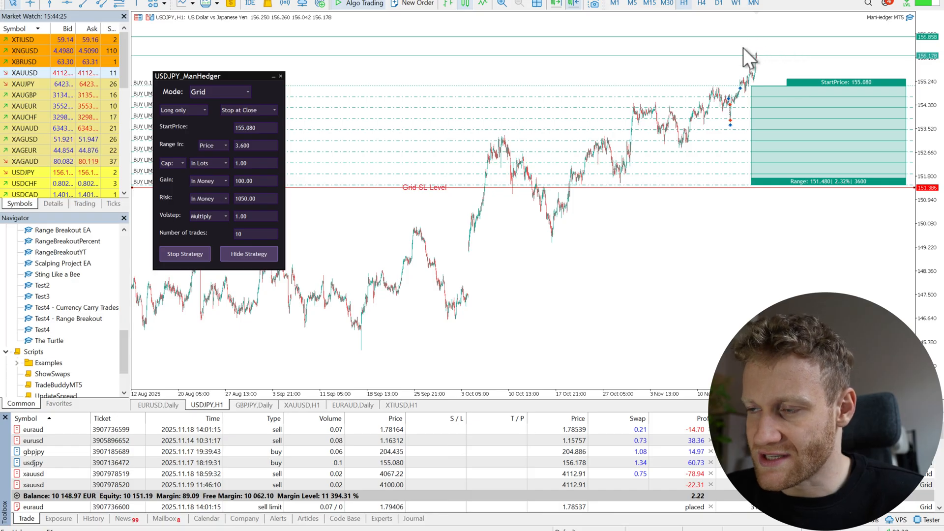
{"action": "mouse_move", "coordinate": [627, 472]}
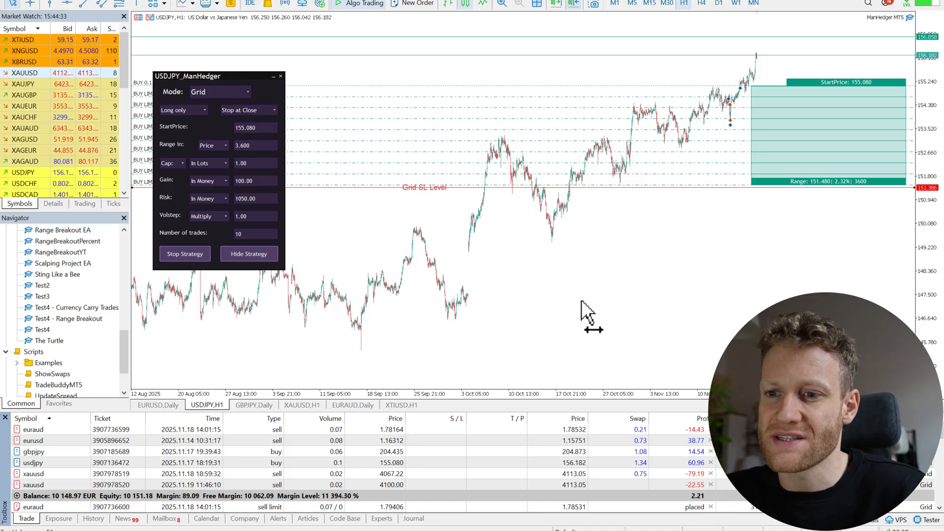
{"action": "mouse_move", "coordinate": [512, 394]}
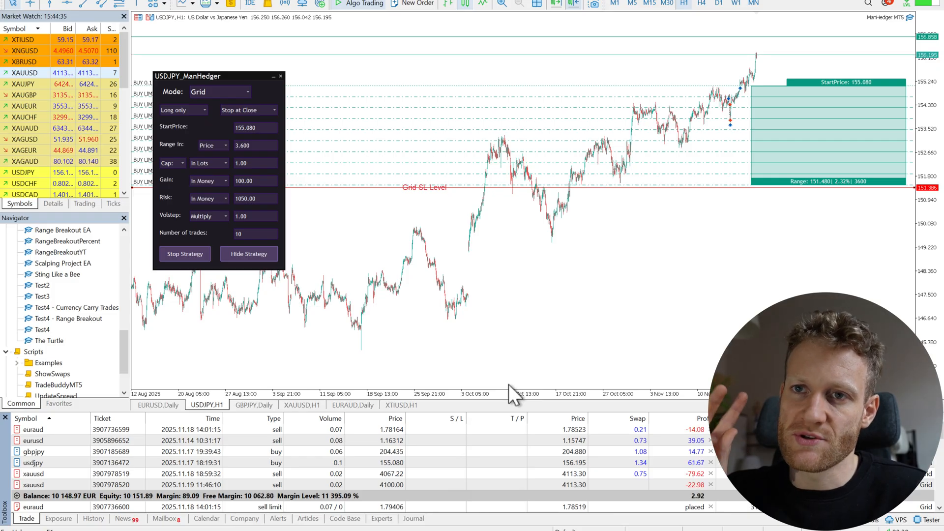
{"action": "mouse_move", "coordinate": [265, 388]}
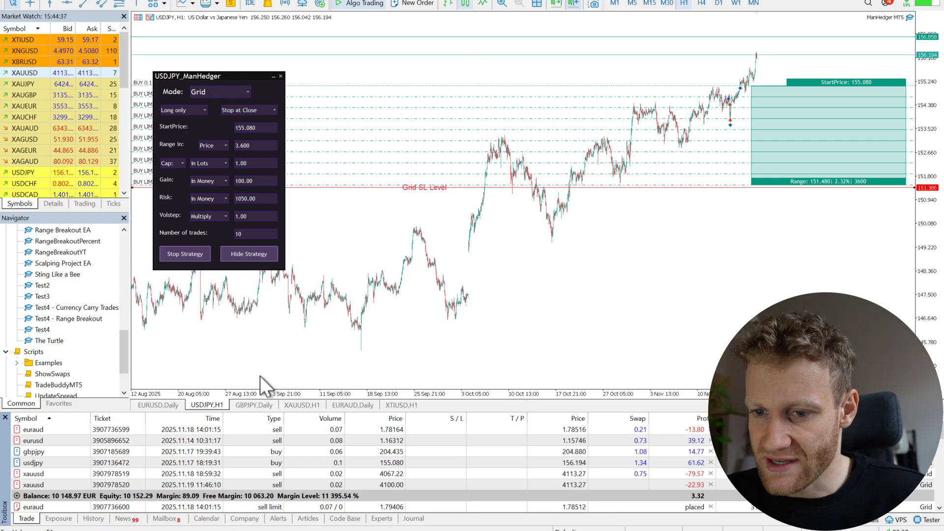
- Switch to the GBPJPY Daily chart showing the six-trade long-only grid from 204.442
{"action": "left_click", "coordinate": [254, 404]}
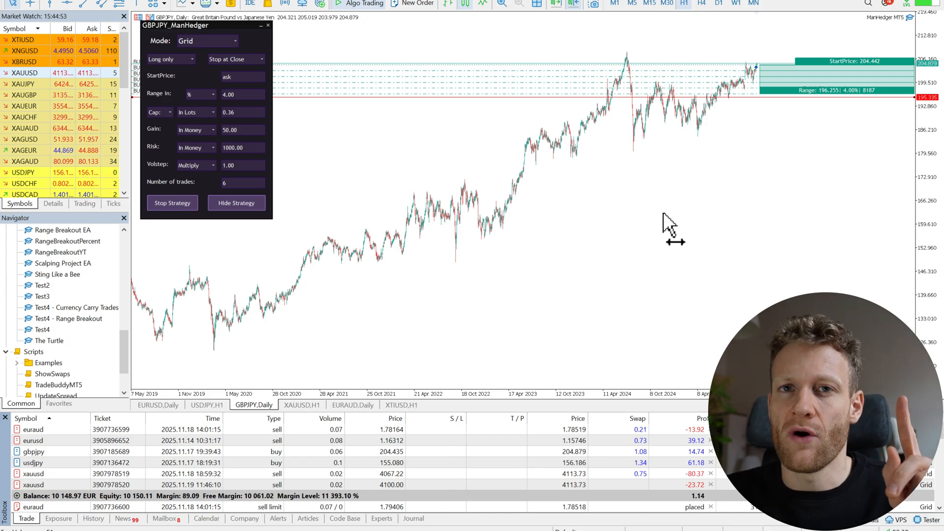
{"action": "mouse_move", "coordinate": [536, 478]}
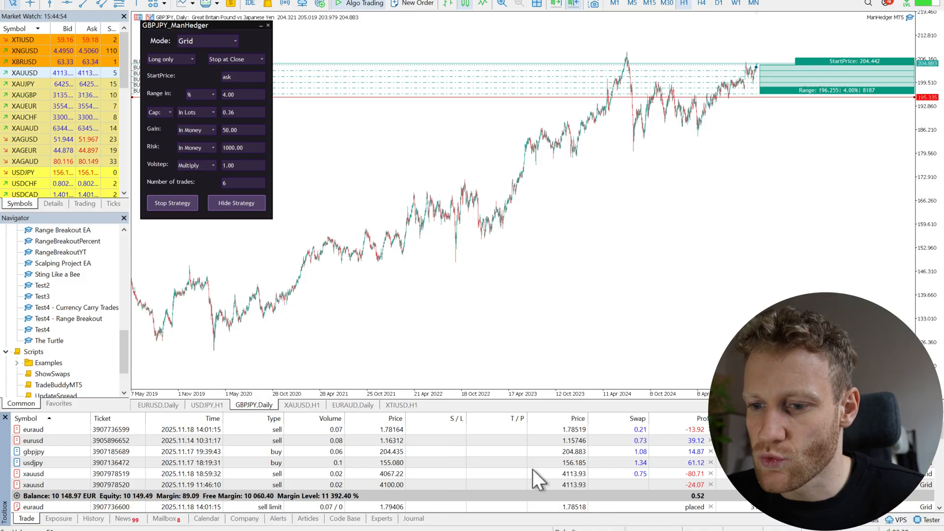
- View the XAUUSD H1 short-only grid and closed-trade history totalling 149.72 profit
{"action": "left_click", "coordinate": [302, 405]}
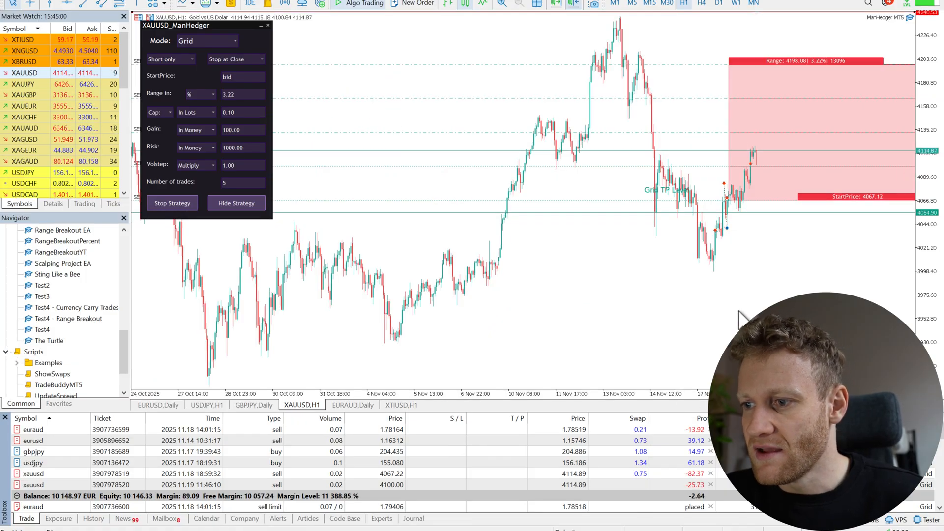
{"action": "mouse_move", "coordinate": [686, 228]}
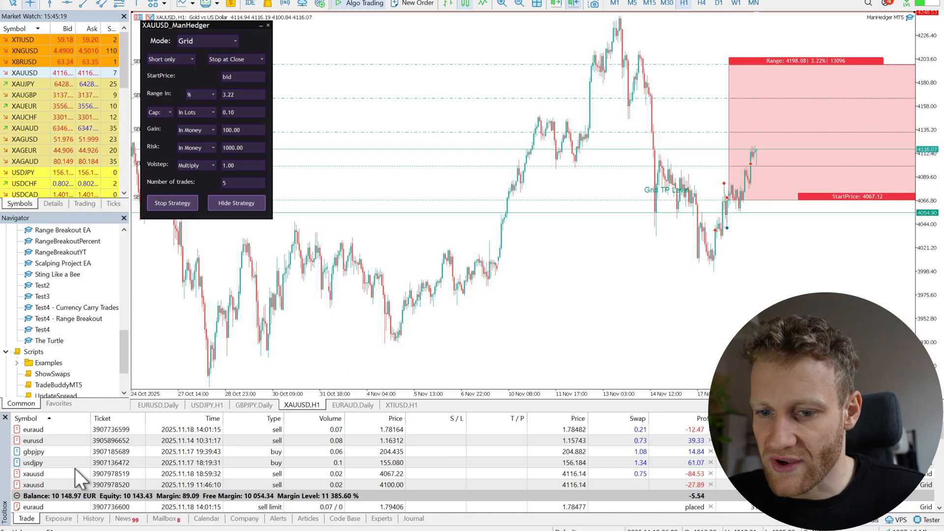
{"action": "left_click", "coordinate": [93, 518]}
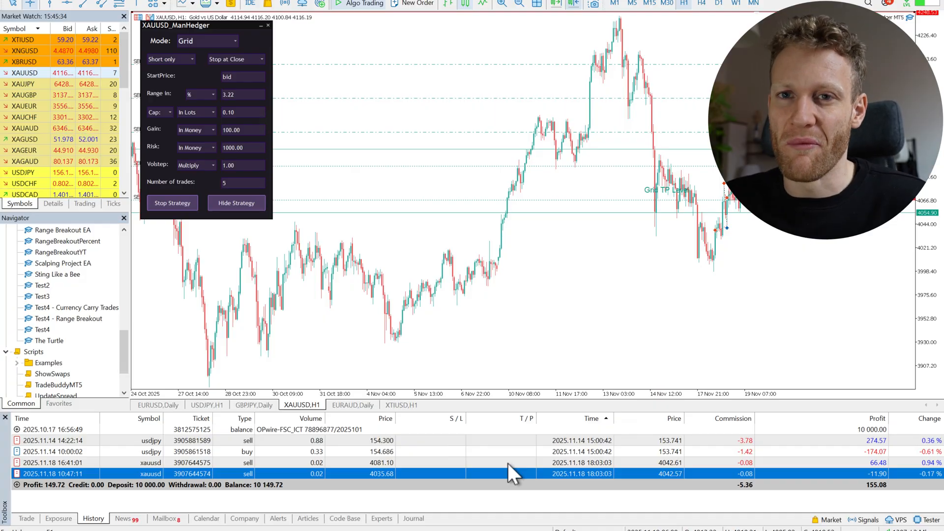
- Return to the open trades list and the EURUSD Daily ten-trade short grid
{"action": "left_click", "coordinate": [379, 462]}
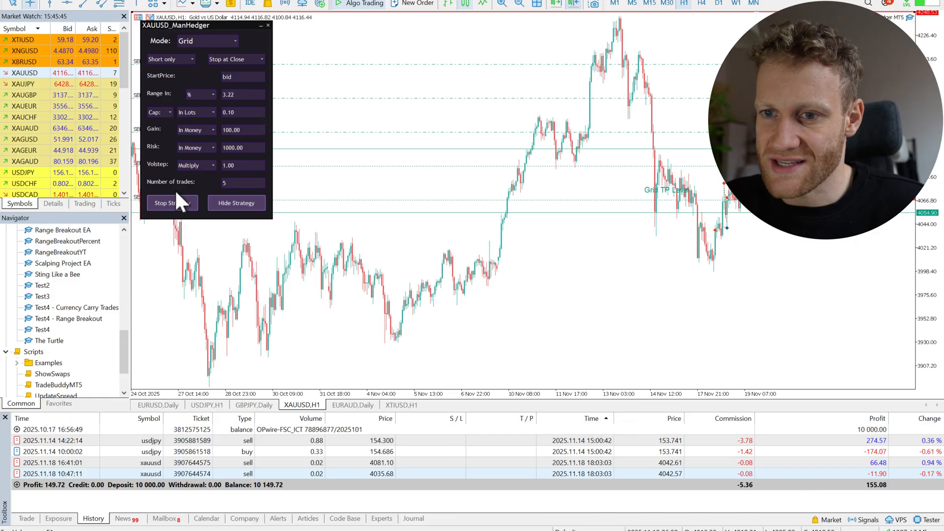
{"action": "mouse_move", "coordinate": [386, 295]}
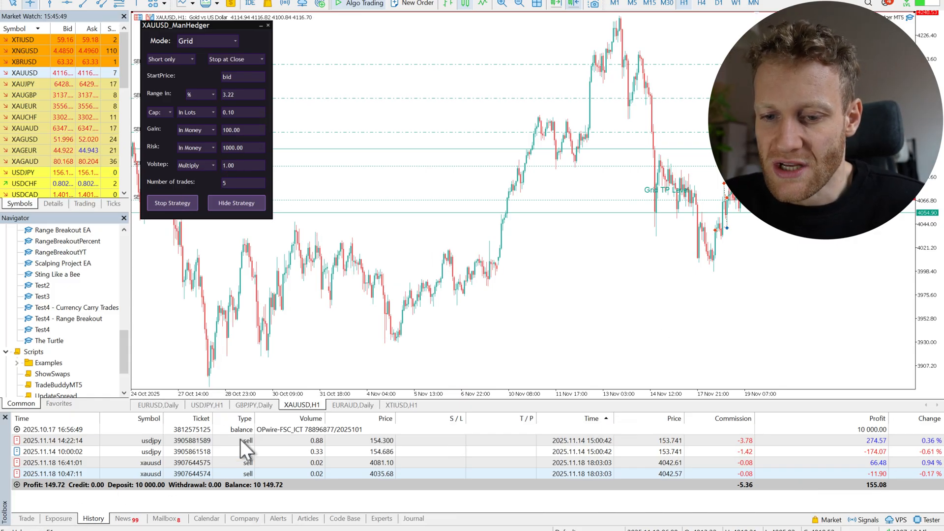
{"action": "left_click", "coordinate": [352, 404]}
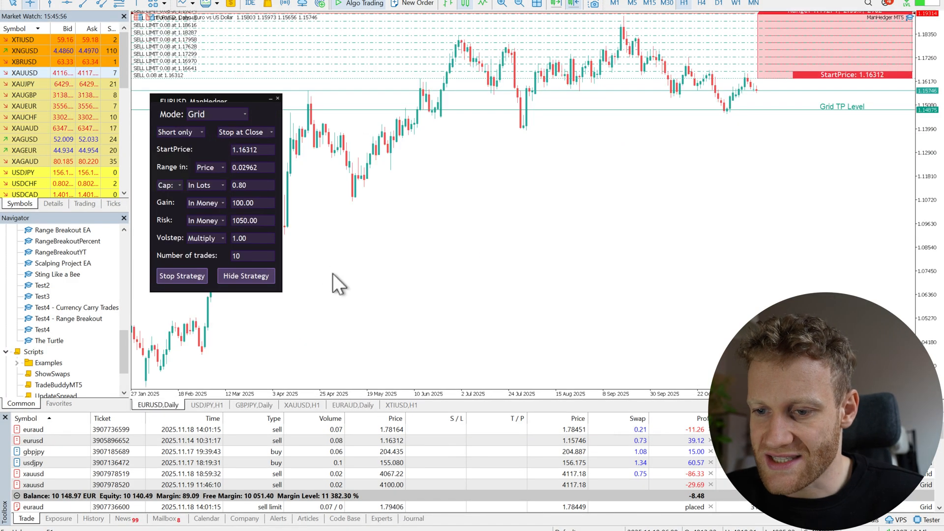
{"action": "mouse_move", "coordinate": [295, 415]}
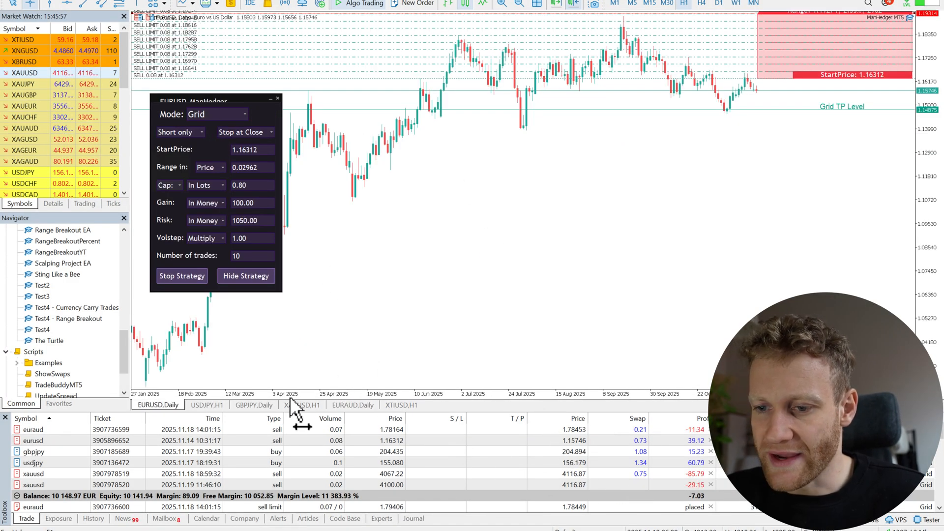
- Switch back to the XAUUSD H1 chart with its five-trade short-only grid
{"action": "left_click", "coordinate": [303, 404]}
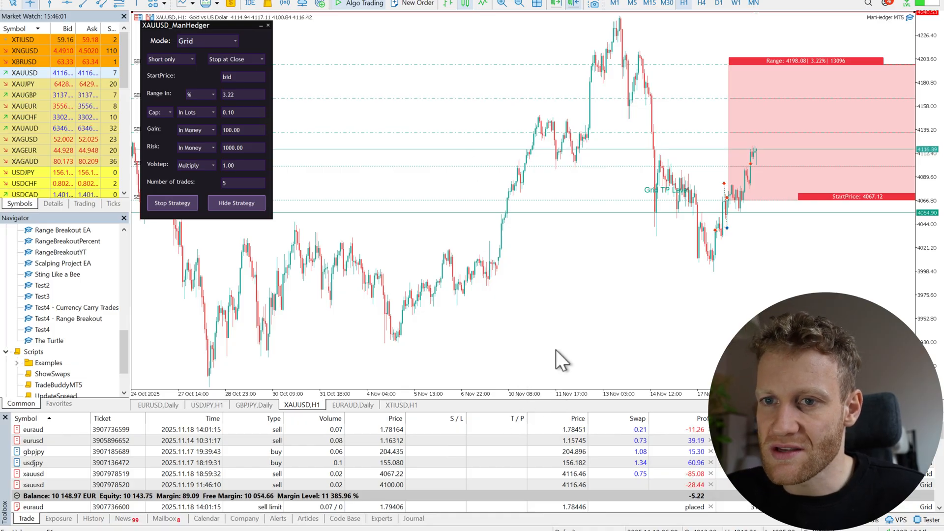
{"action": "mouse_move", "coordinate": [499, 346]}
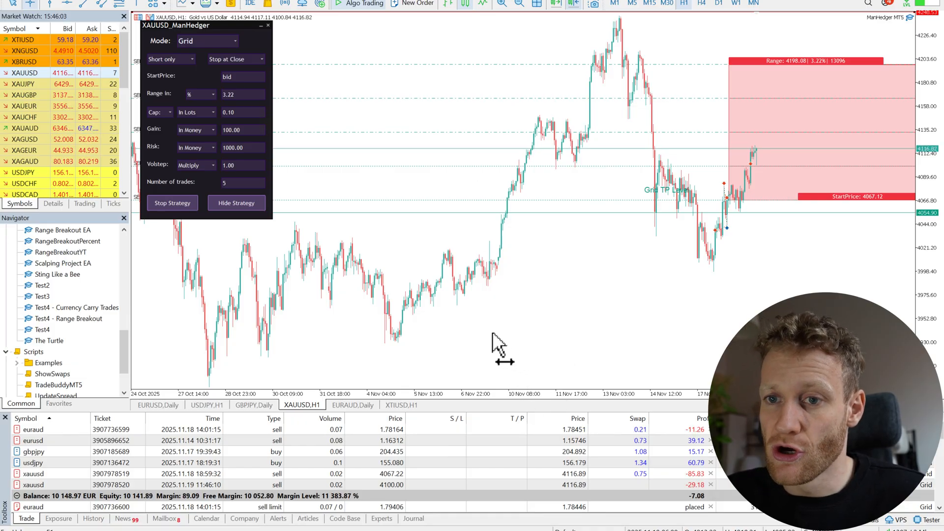
{"action": "mouse_move", "coordinate": [647, 310]}
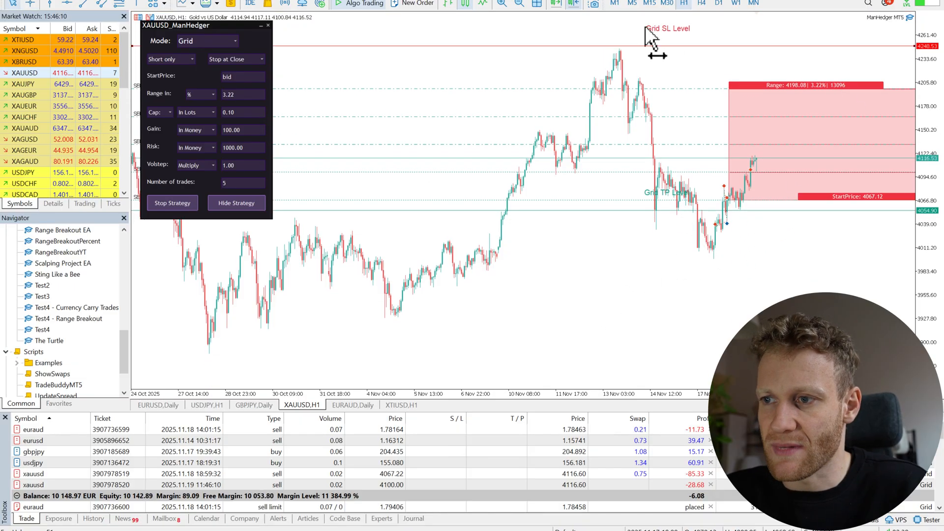
{"action": "mouse_move", "coordinate": [598, 42]}
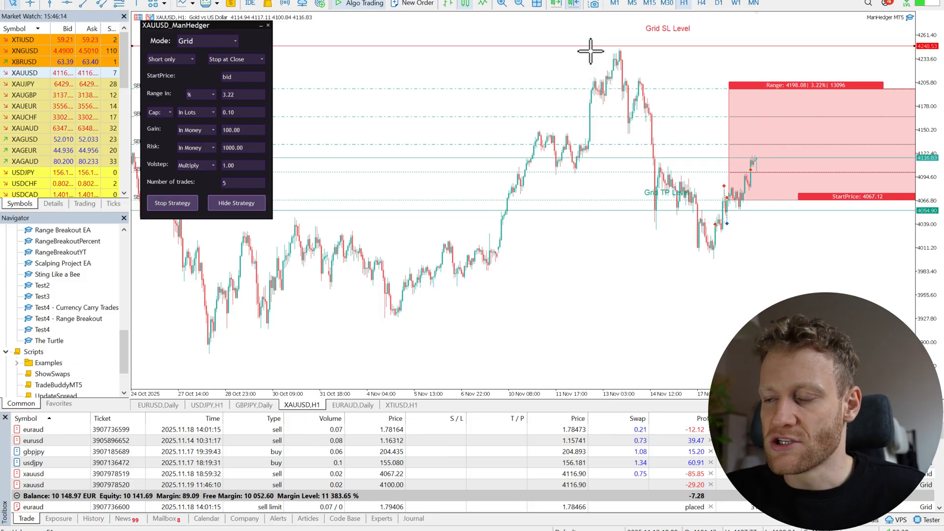
{"action": "mouse_move", "coordinate": [647, 84]}
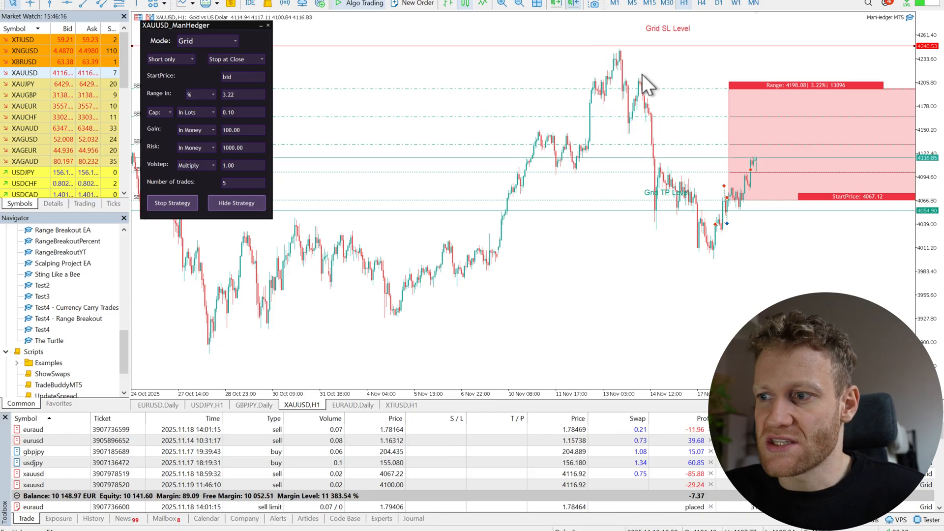
{"action": "mouse_move", "coordinate": [758, 238]}
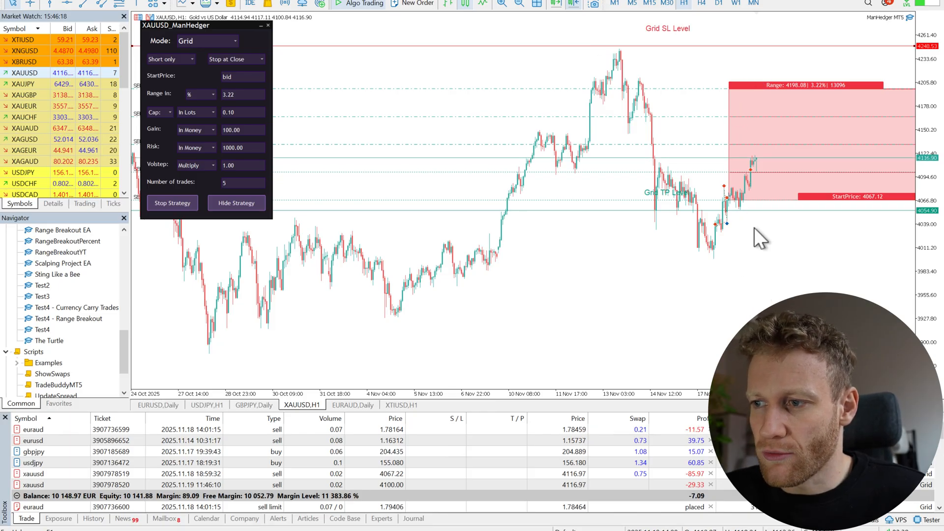
{"action": "mouse_move", "coordinate": [668, 78]}
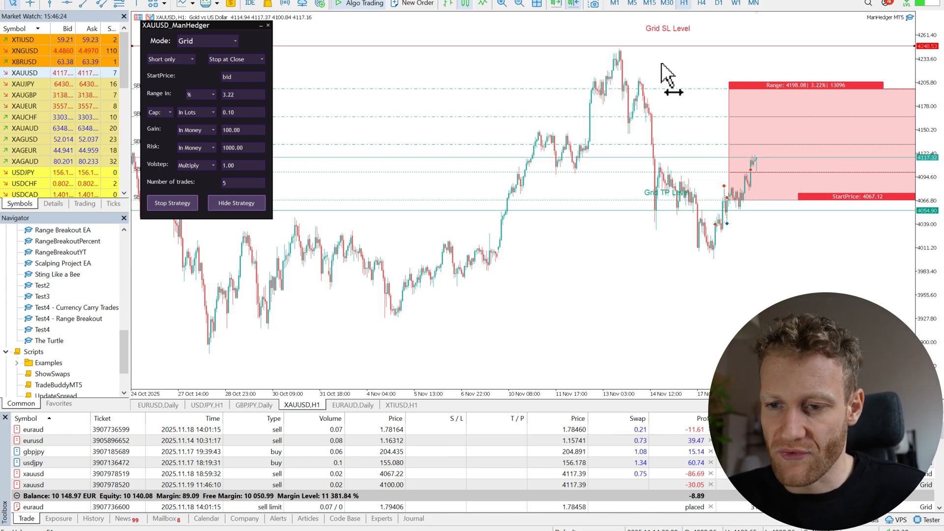
{"action": "mouse_move", "coordinate": [635, 295]}
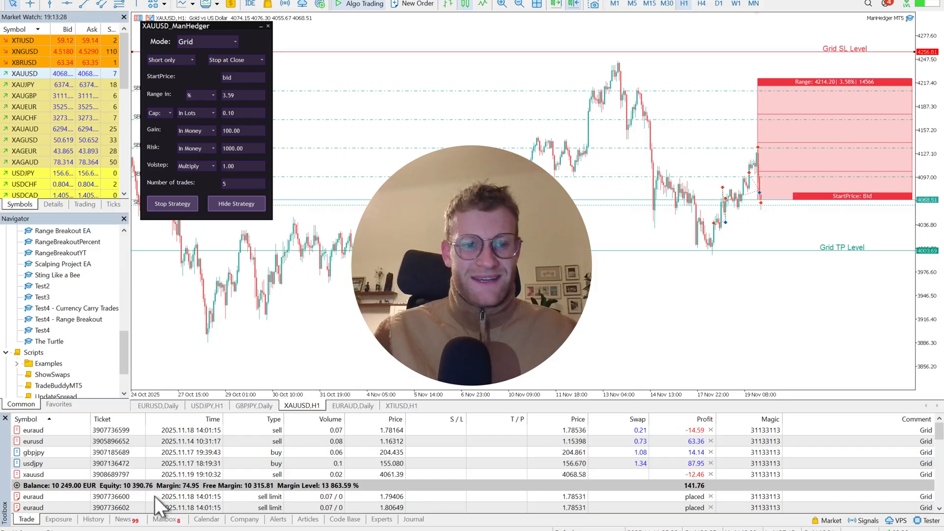
{"action": "left_click", "coordinate": [93, 519]}
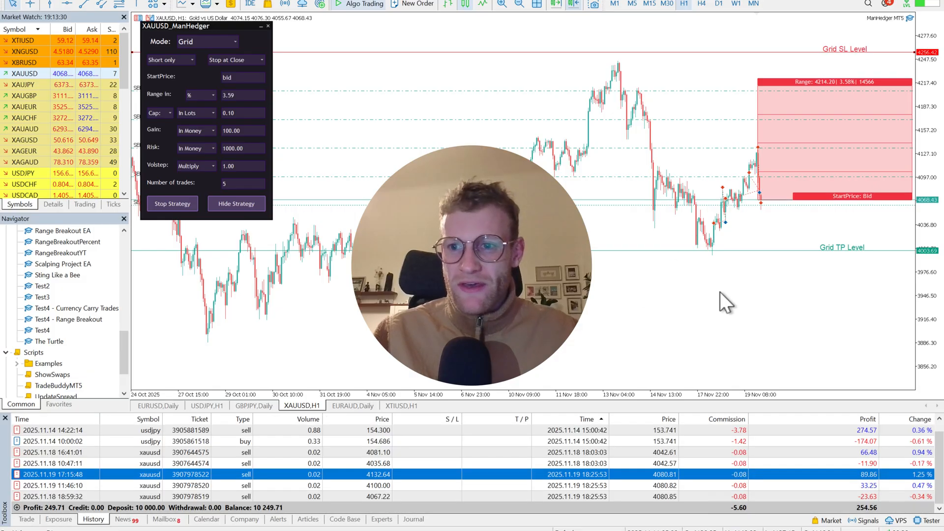
{"action": "mouse_move", "coordinate": [608, 300]}
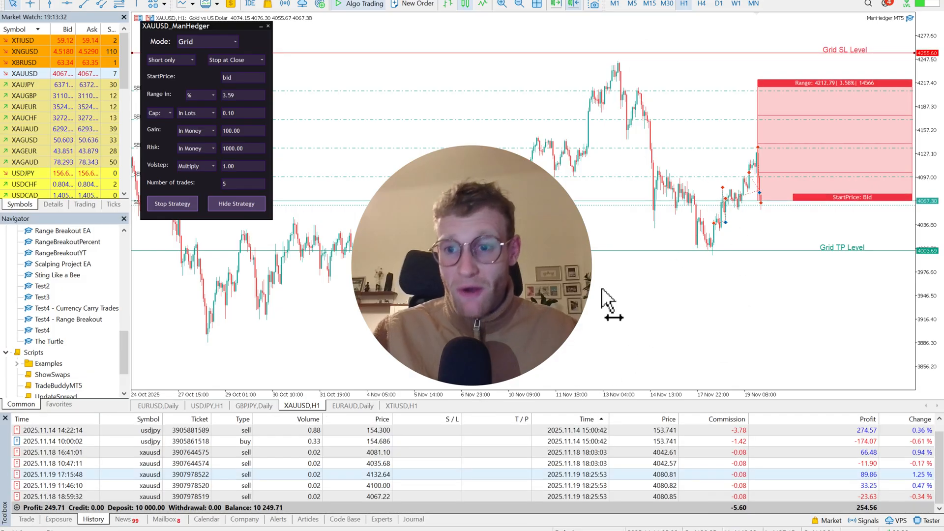
{"action": "mouse_move", "coordinate": [737, 216]}
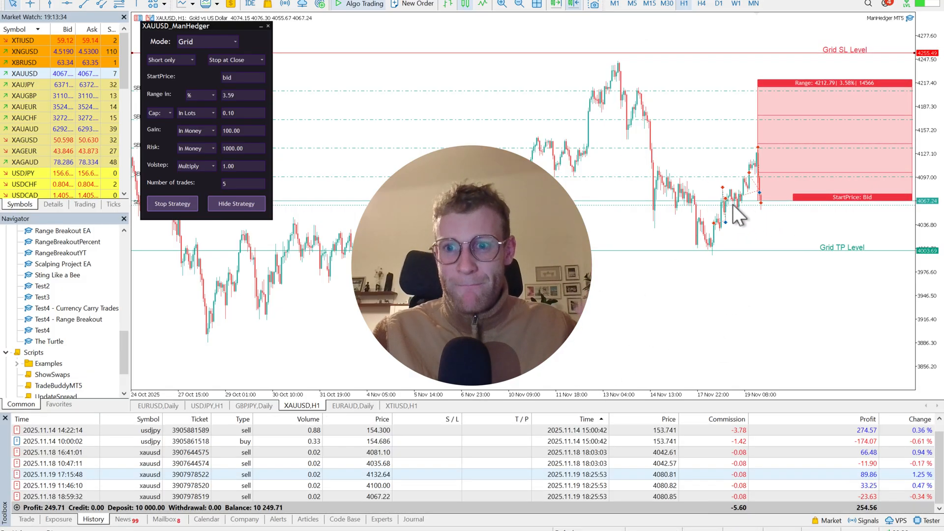
{"action": "mouse_move", "coordinate": [755, 232]}
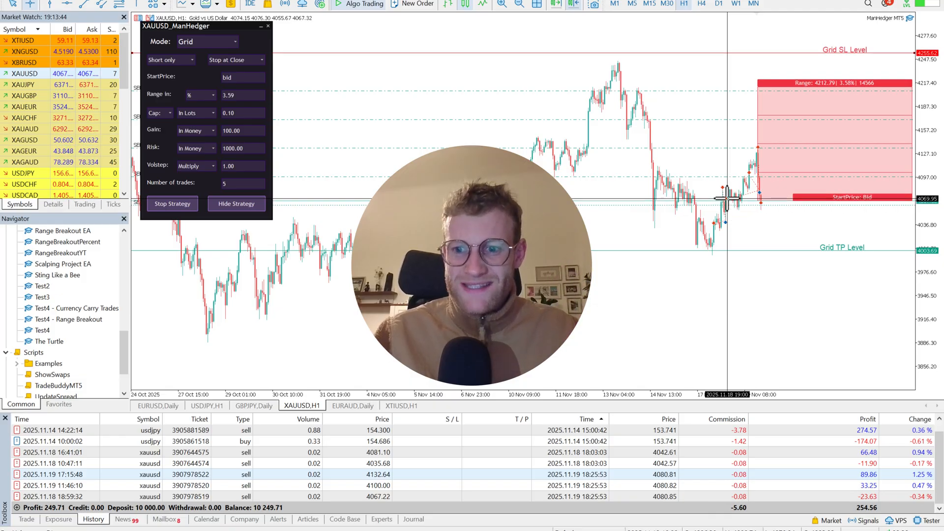
{"action": "mouse_move", "coordinate": [749, 172]}
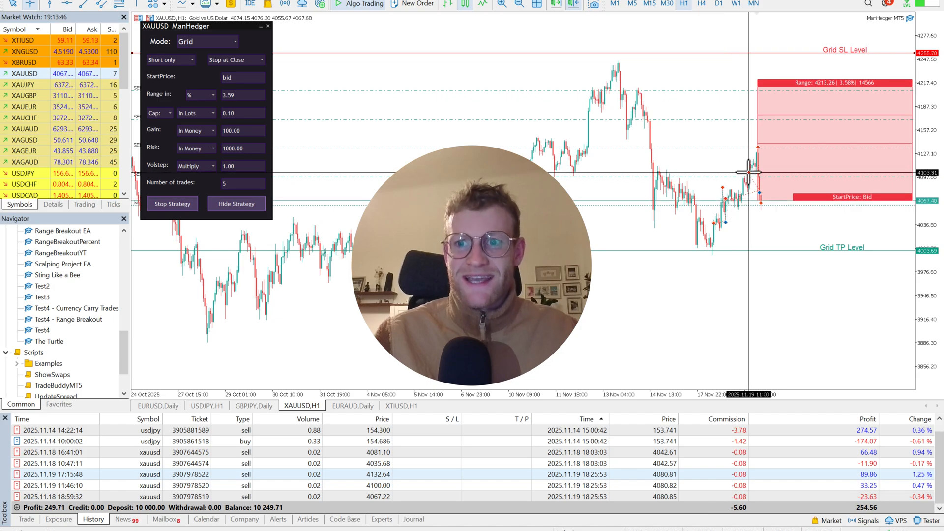
{"action": "mouse_move", "coordinate": [757, 146]}
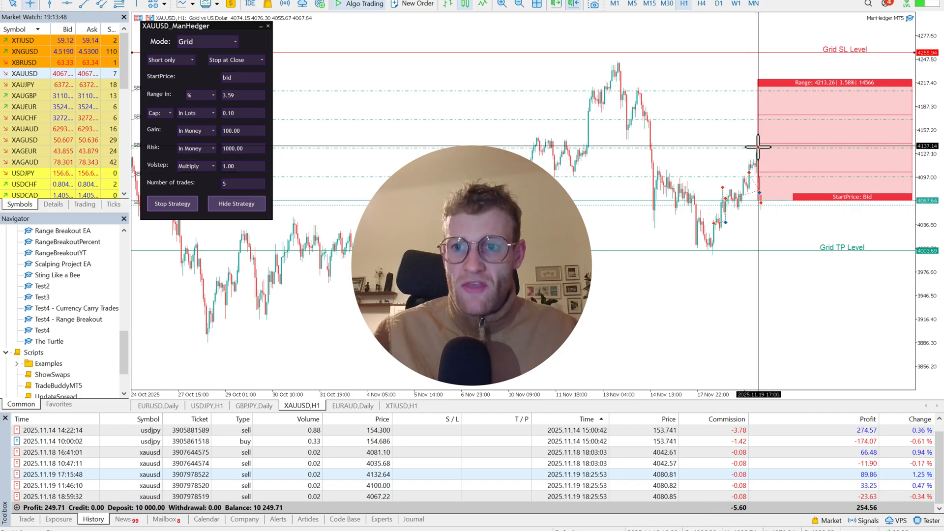
{"action": "mouse_move", "coordinate": [759, 193]}
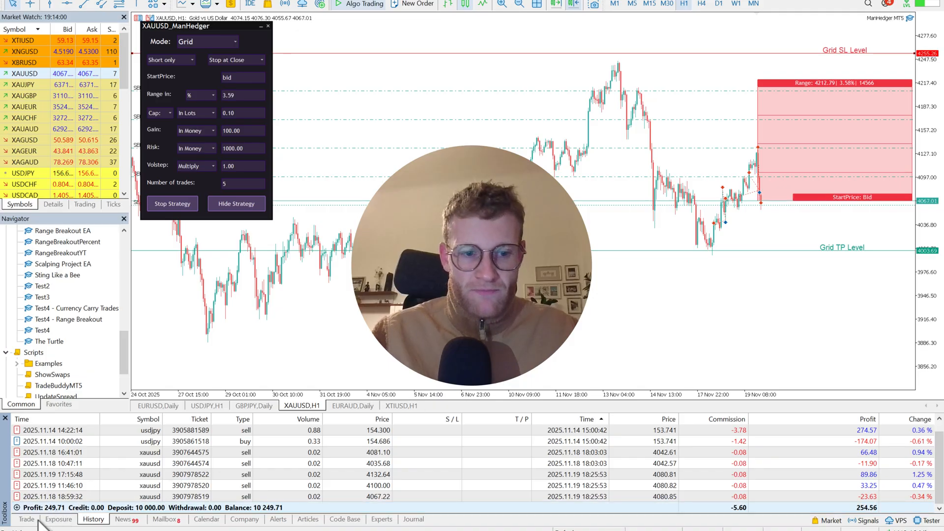
- Show open grid positions and pending sell limit orders, with 145.64 floating profit
{"action": "left_click", "coordinate": [26, 519]}
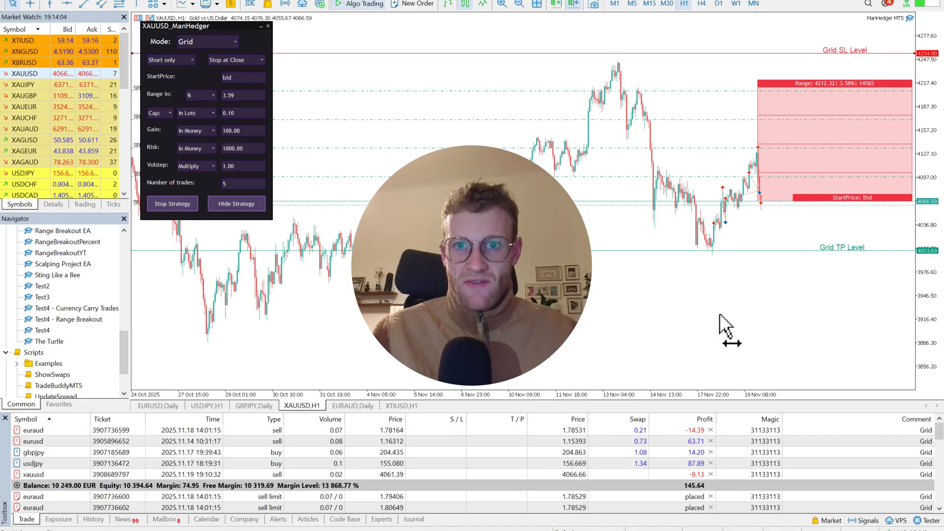
{"action": "mouse_move", "coordinate": [752, 219]}
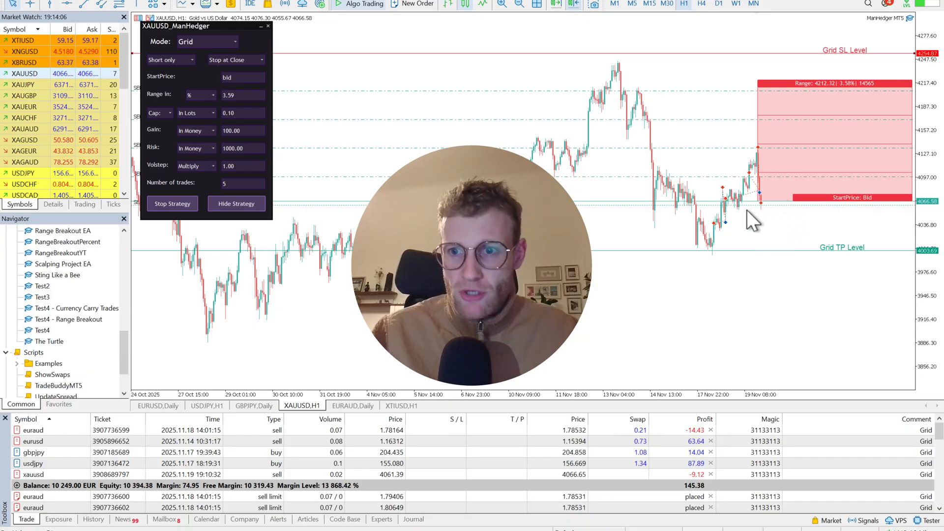
{"action": "mouse_move", "coordinate": [780, 235]}
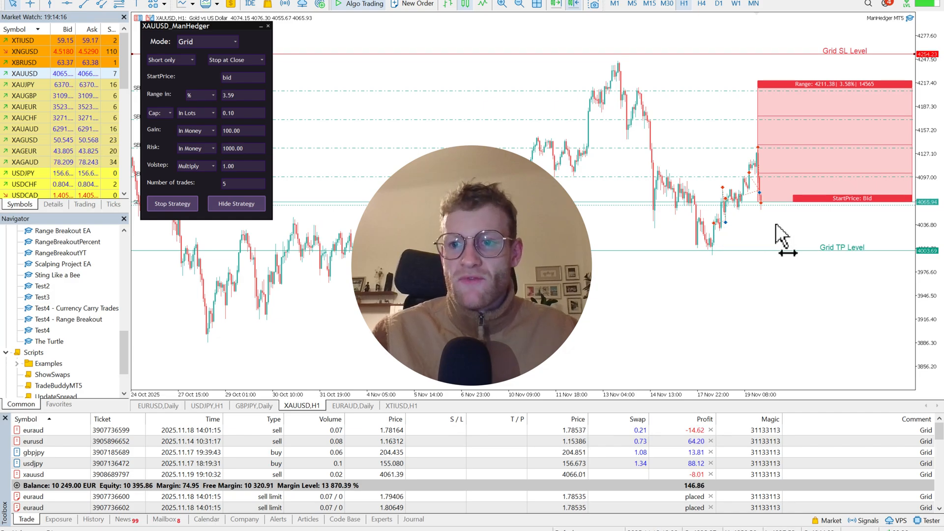
{"action": "mouse_move", "coordinate": [788, 274]}
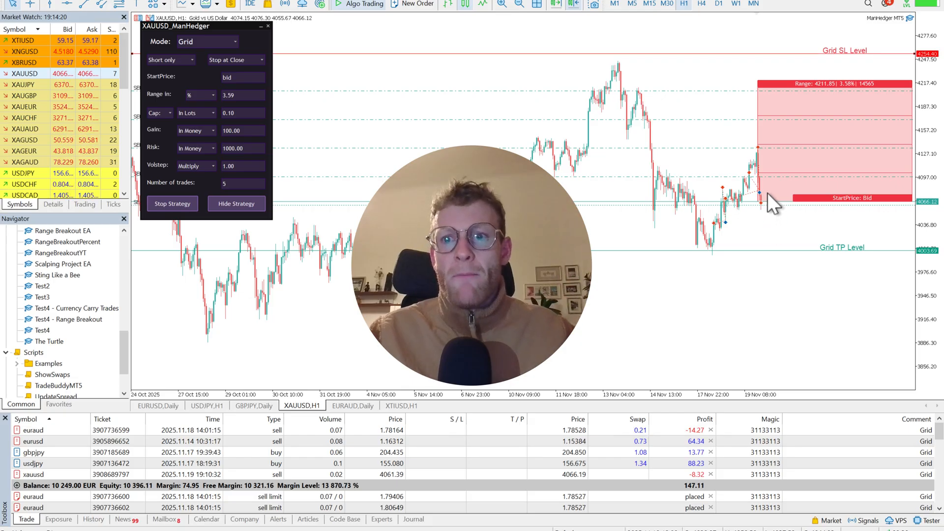
{"action": "mouse_move", "coordinate": [731, 174]}
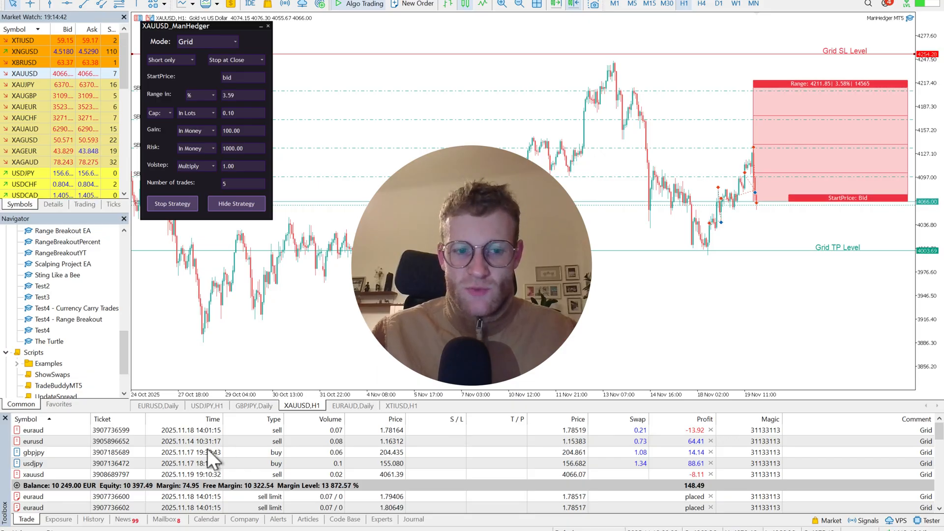
{"action": "left_click", "coordinate": [93, 519]}
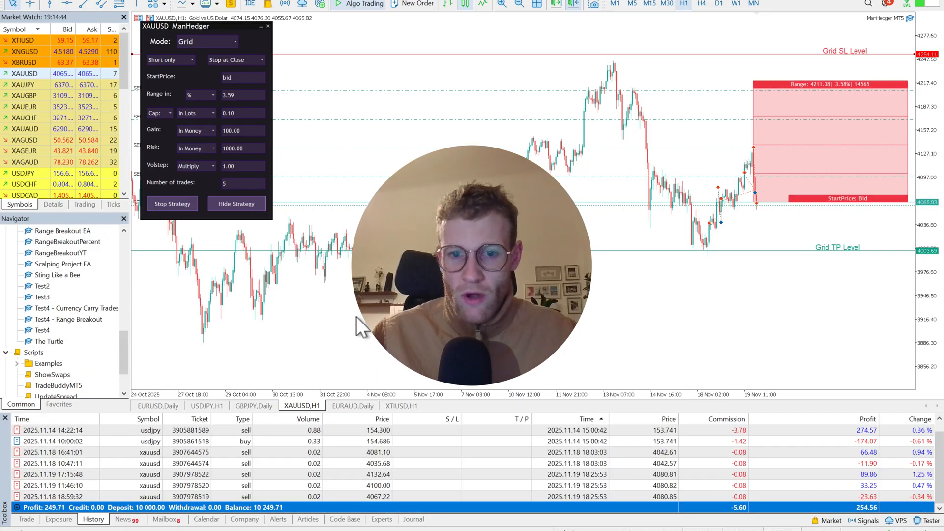
{"action": "left_click", "coordinate": [26, 519]}
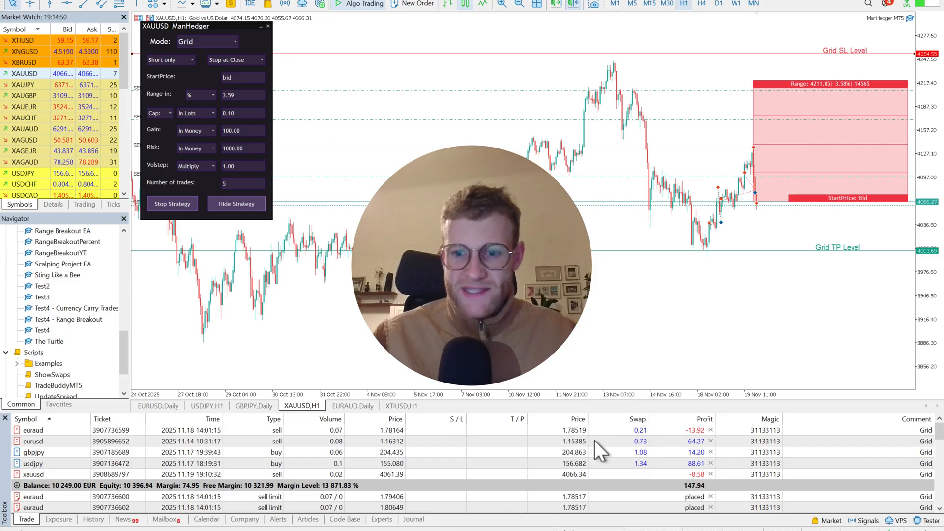
{"action": "mouse_move", "coordinate": [151, 502]}
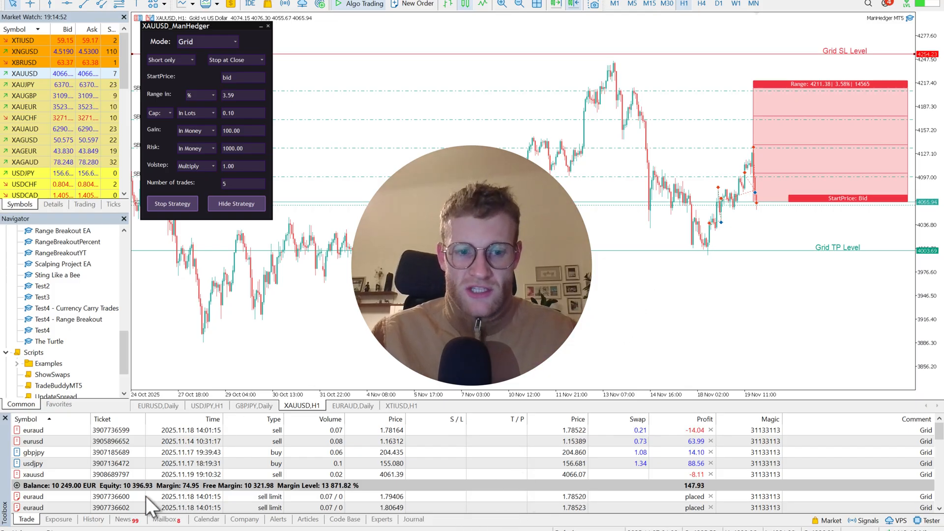
{"action": "left_click", "coordinate": [94, 519]}
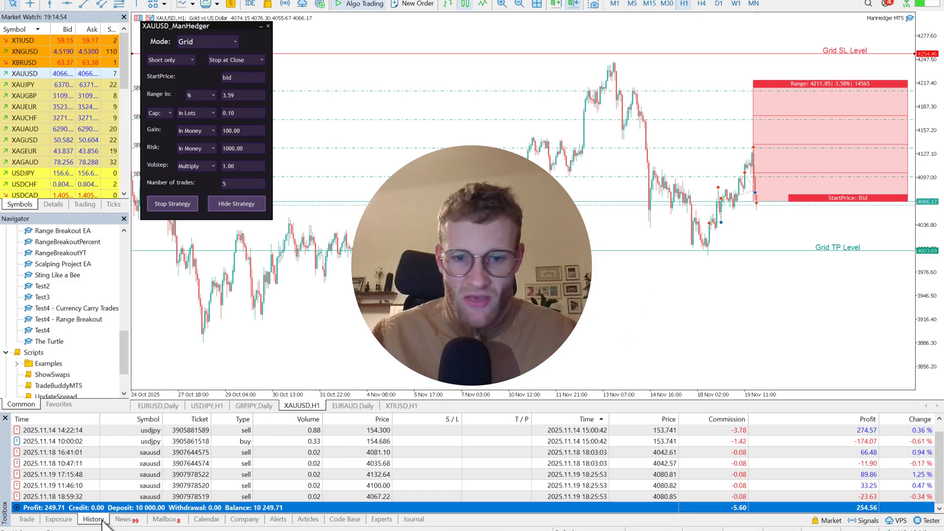
{"action": "left_click", "coordinate": [26, 519]}
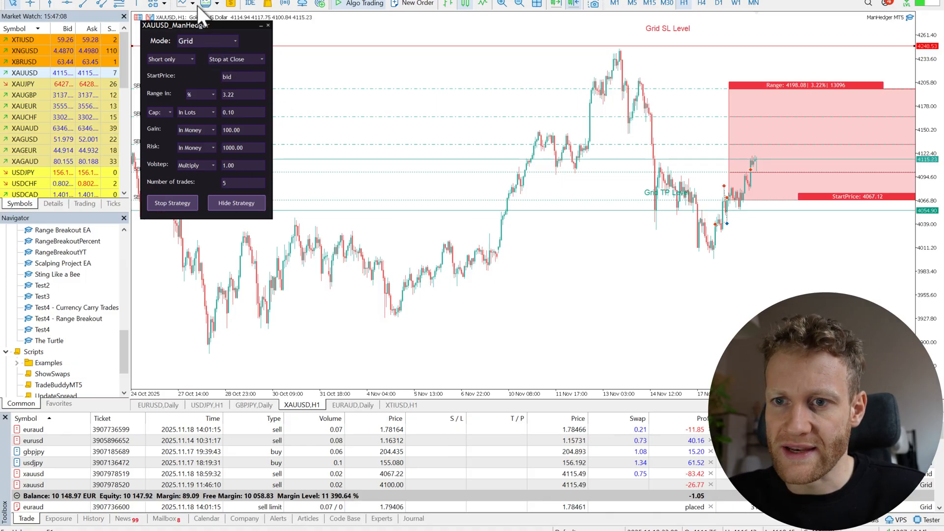
- Switch the ManHedger mode to Zone Recovery, then back to Grid
{"action": "left_click", "coordinate": [234, 40]}
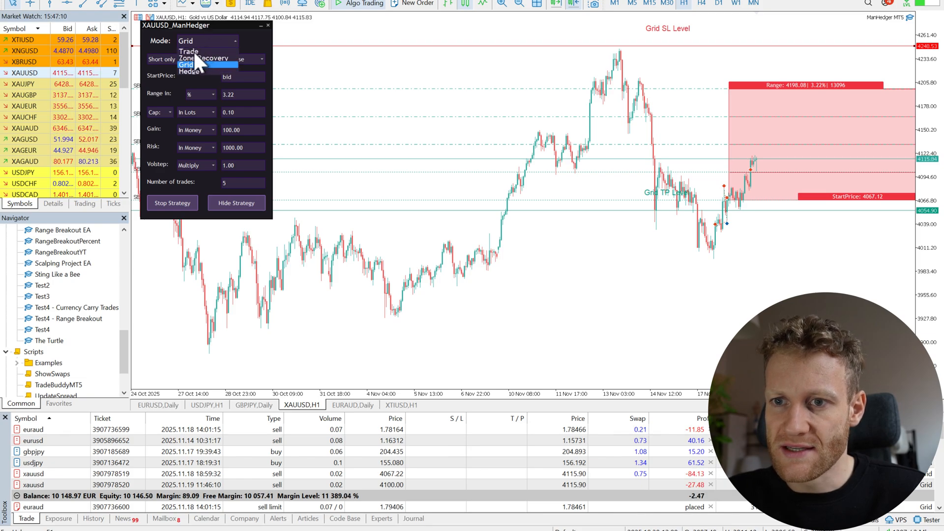
{"action": "left_click", "coordinate": [188, 50]}
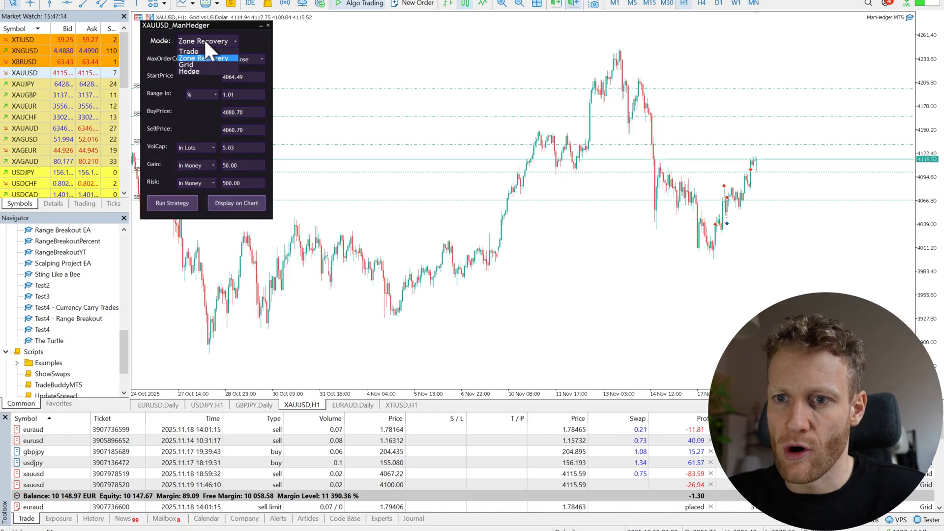
{"action": "left_click", "coordinate": [187, 65]}
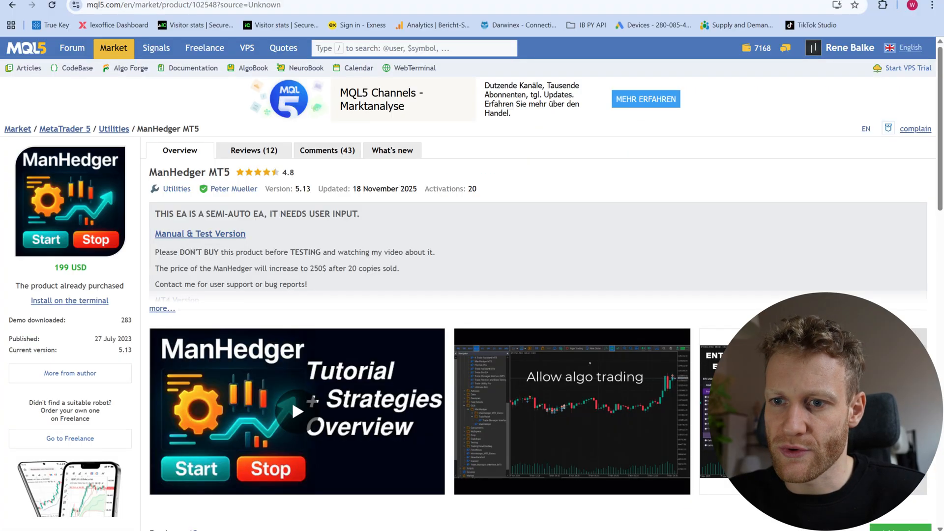
{"action": "mouse_move", "coordinate": [301, 334]}
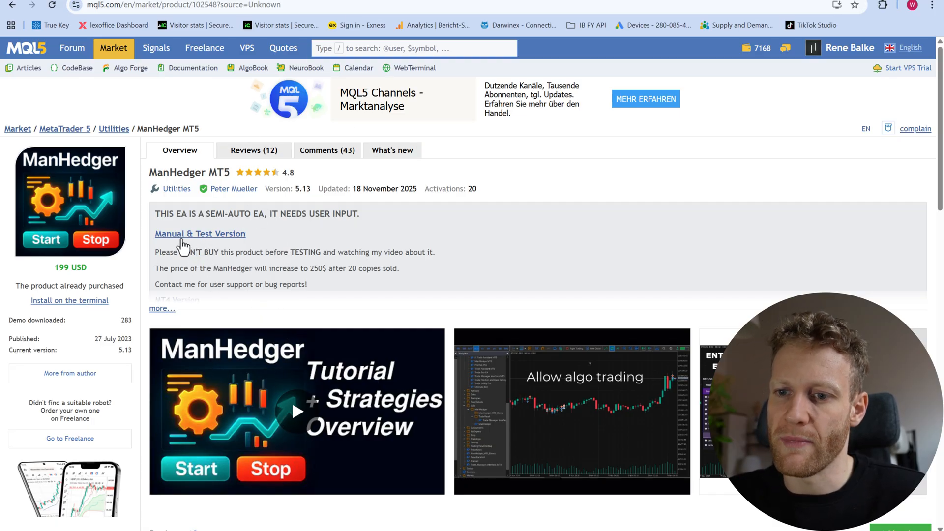
{"action": "mouse_move", "coordinate": [259, 265]}
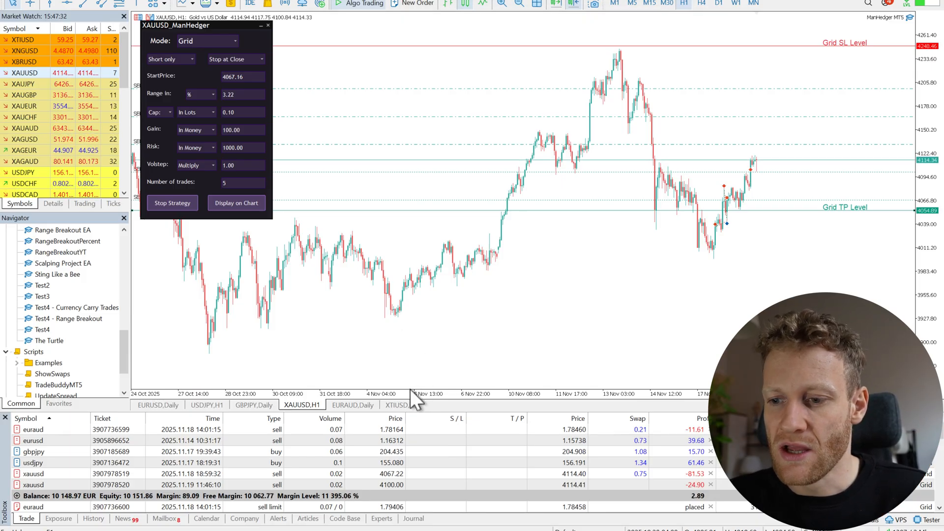
- Glance at the XTIUSD hourly chart, then return to the EURUSD daily grid chart
{"action": "left_click", "coordinate": [400, 404]}
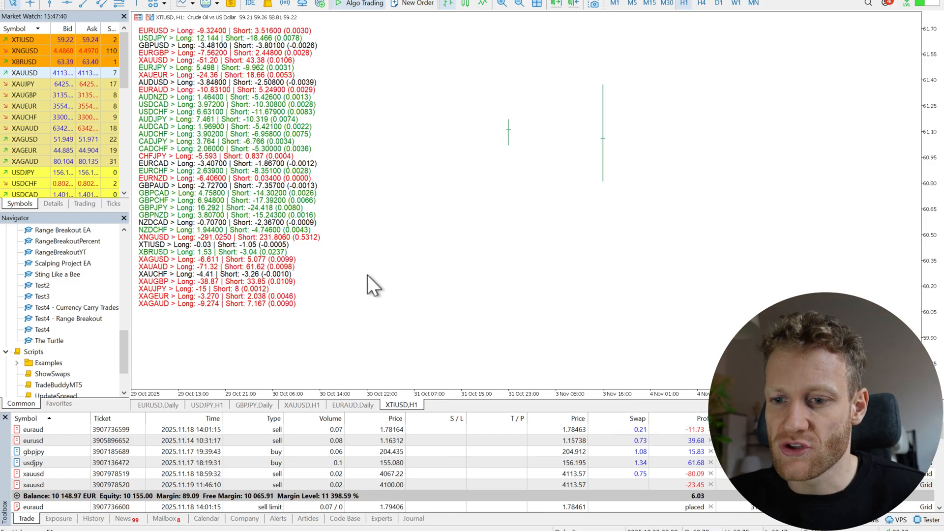
{"action": "left_click", "coordinate": [157, 404]}
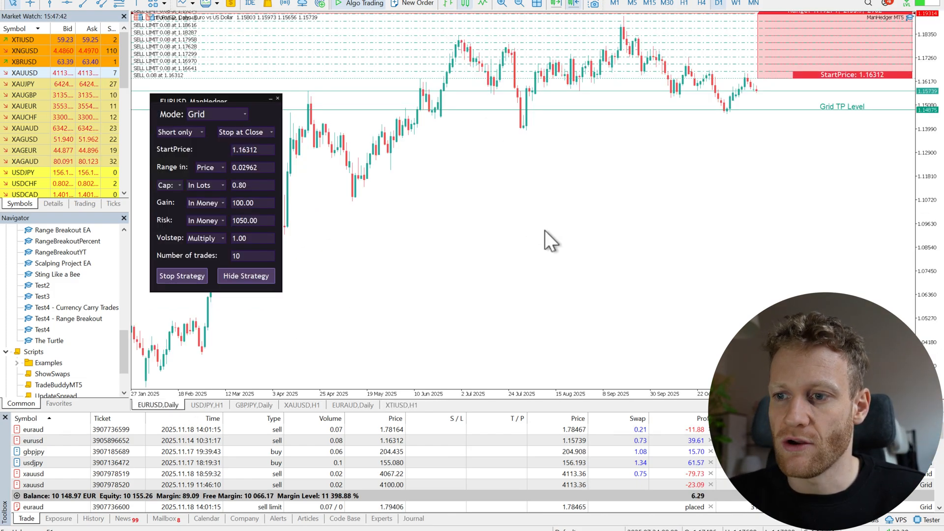
{"action": "mouse_move", "coordinate": [431, 256]}
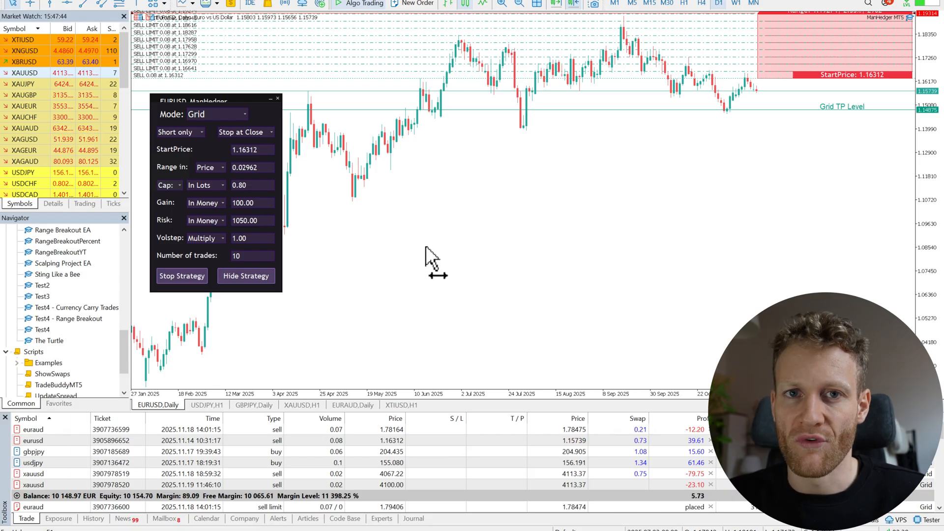